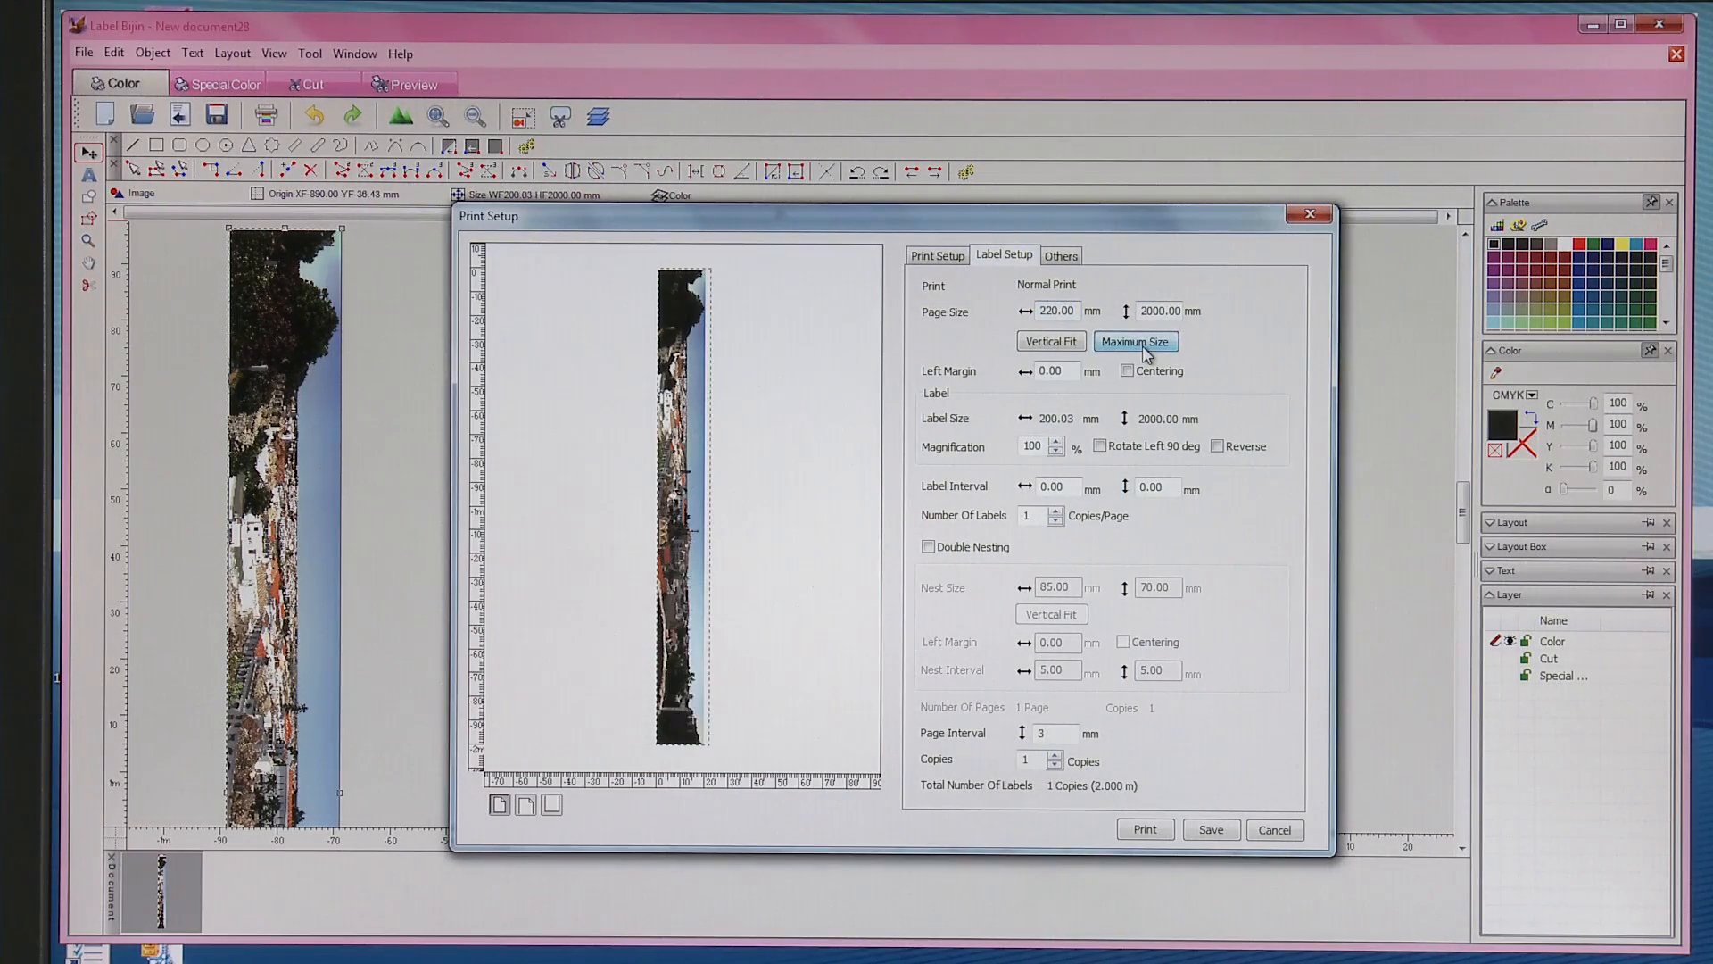
Start a new blank label document to import artwork into
left_click(1134, 340)
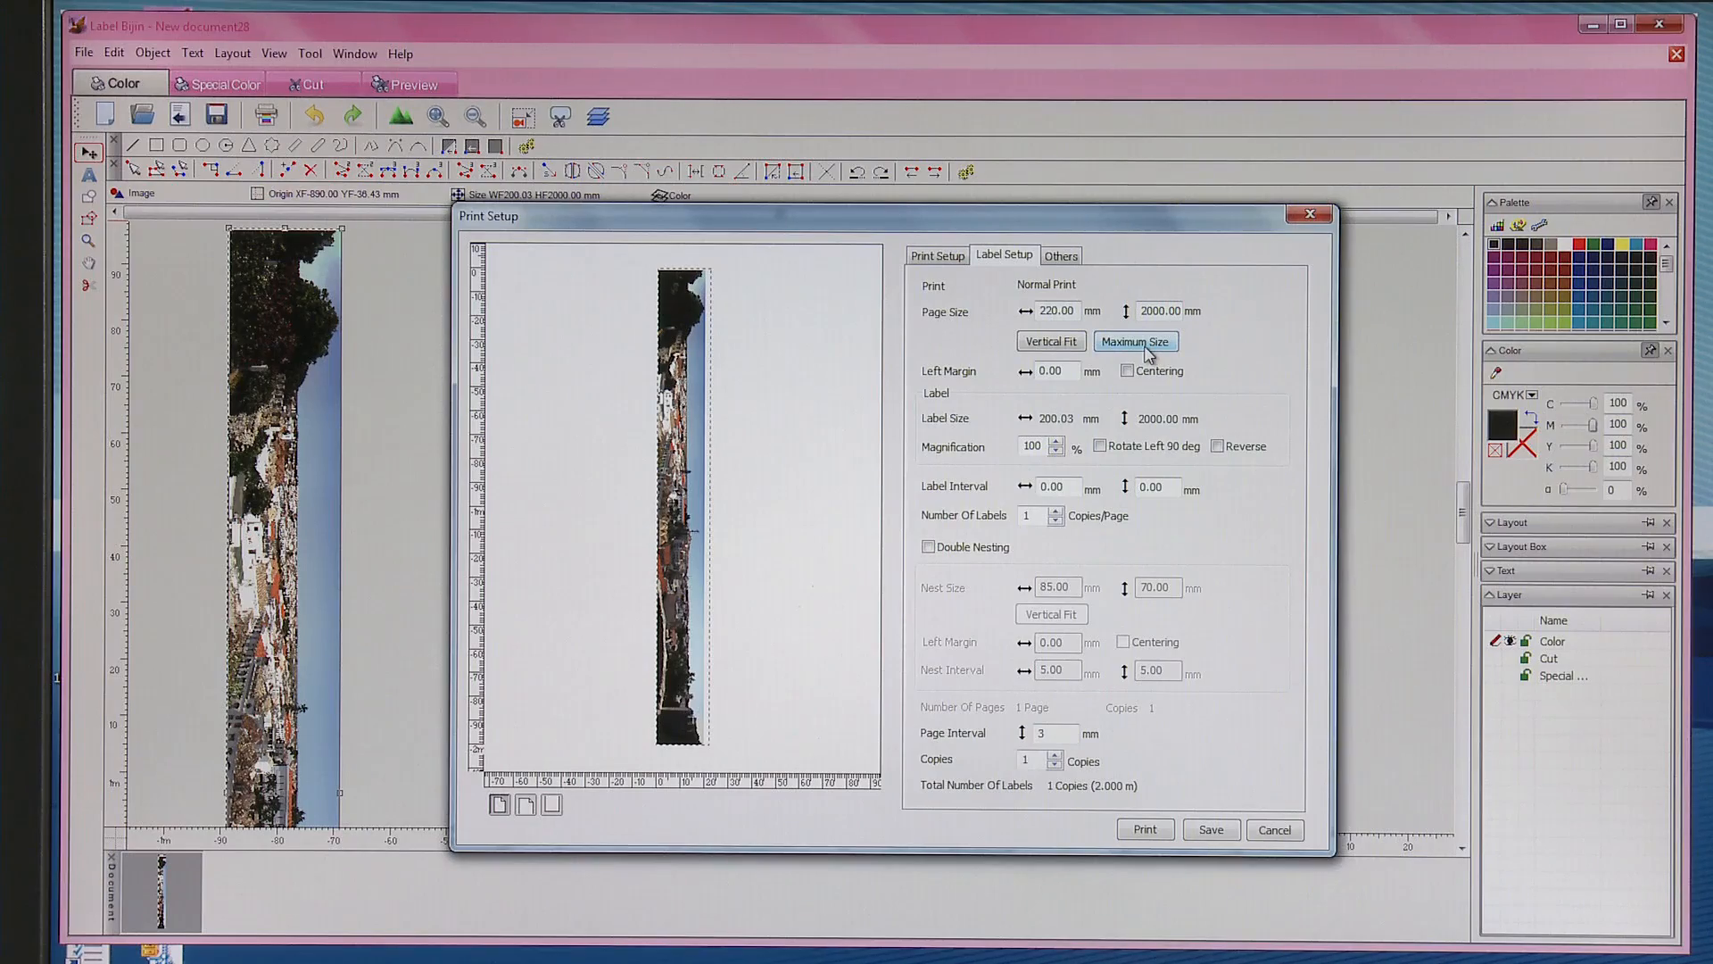
type("5")
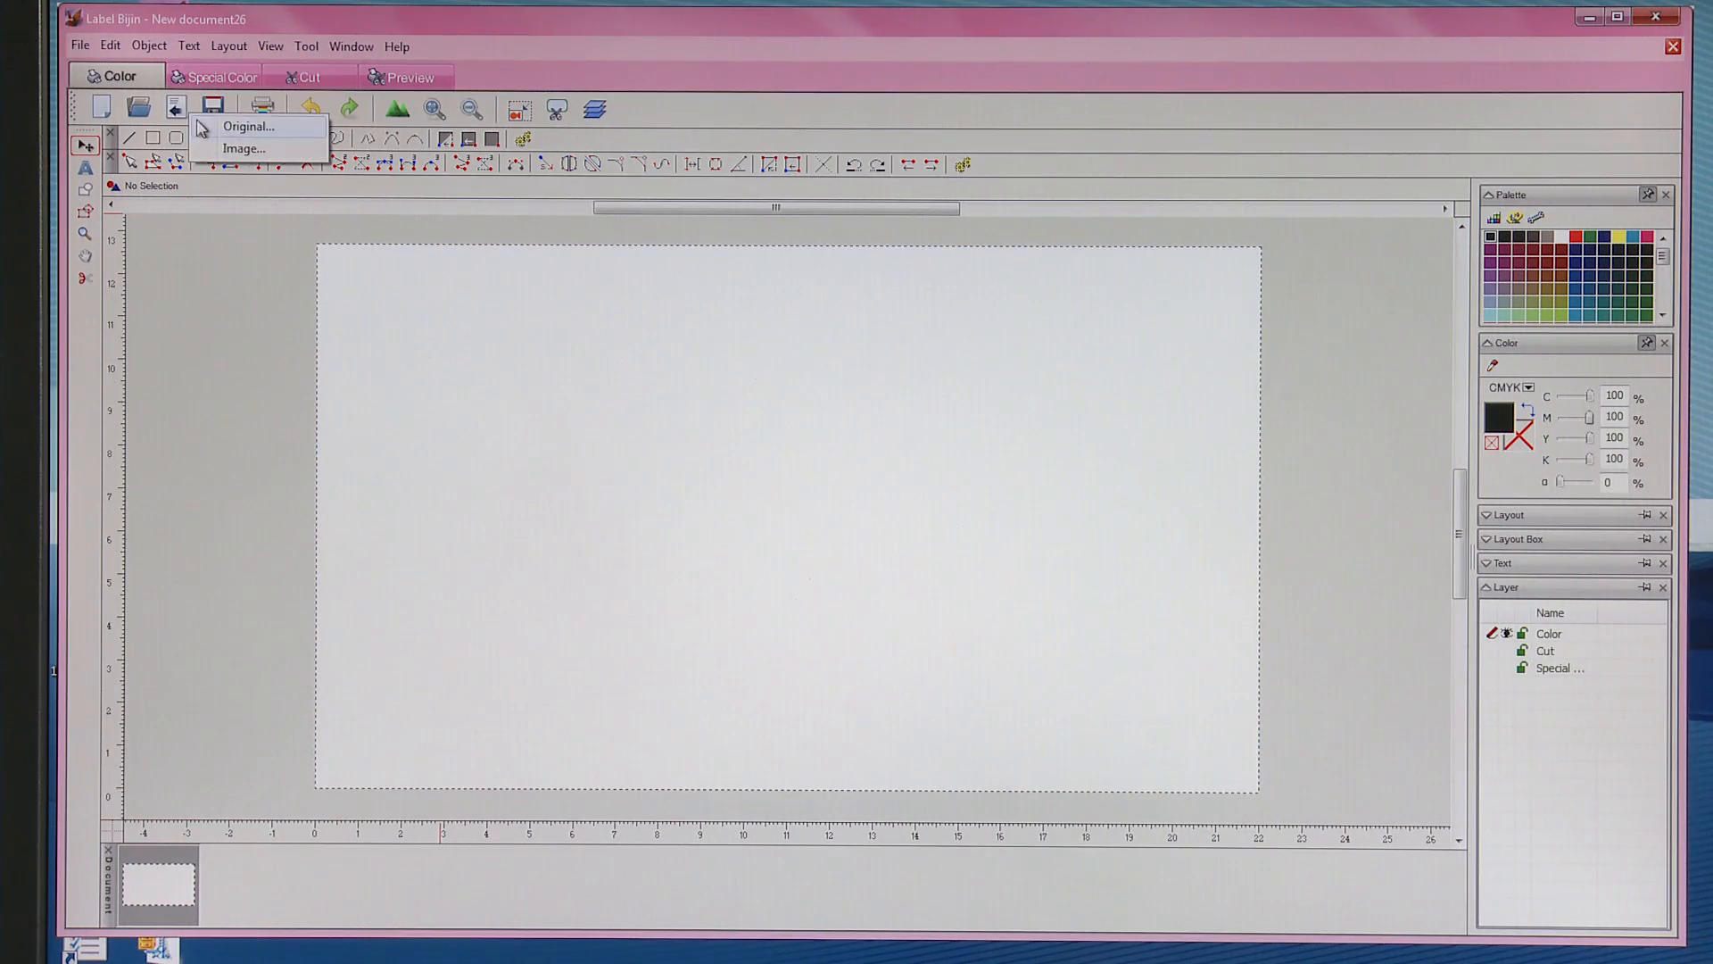
Import My Life 66x100.print.ai as original artwork, accepting the PostScript import settings
left_click(248, 126)
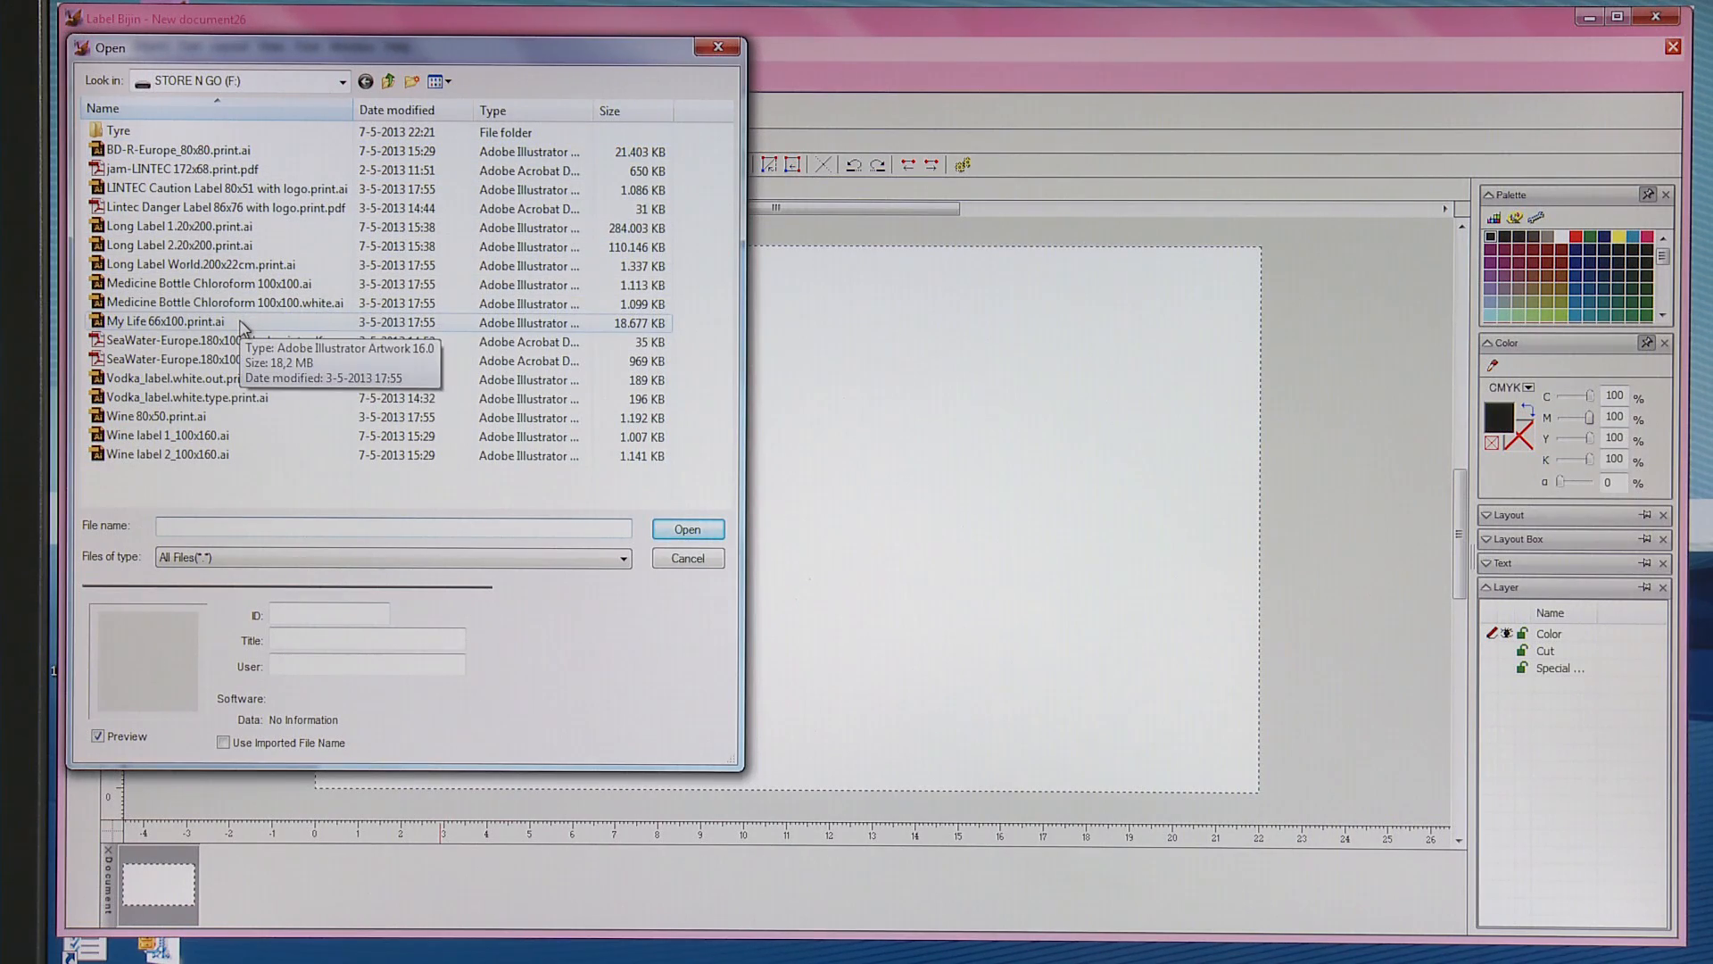
left_click(164, 321)
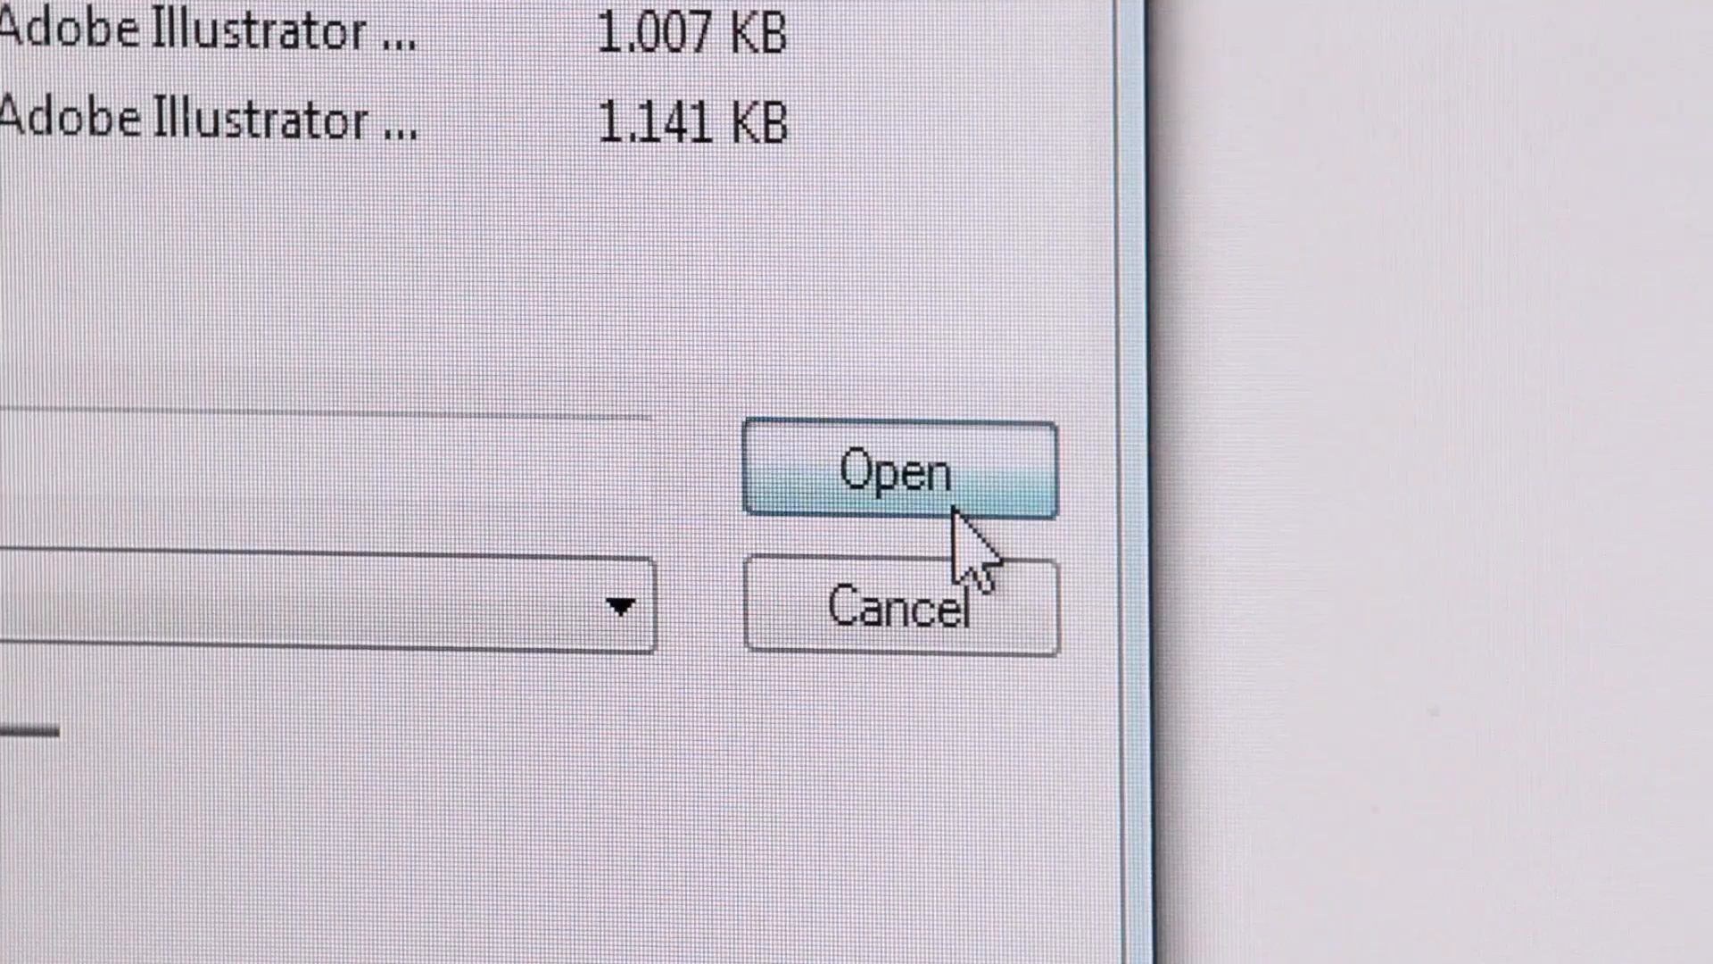
left_click(896, 472)
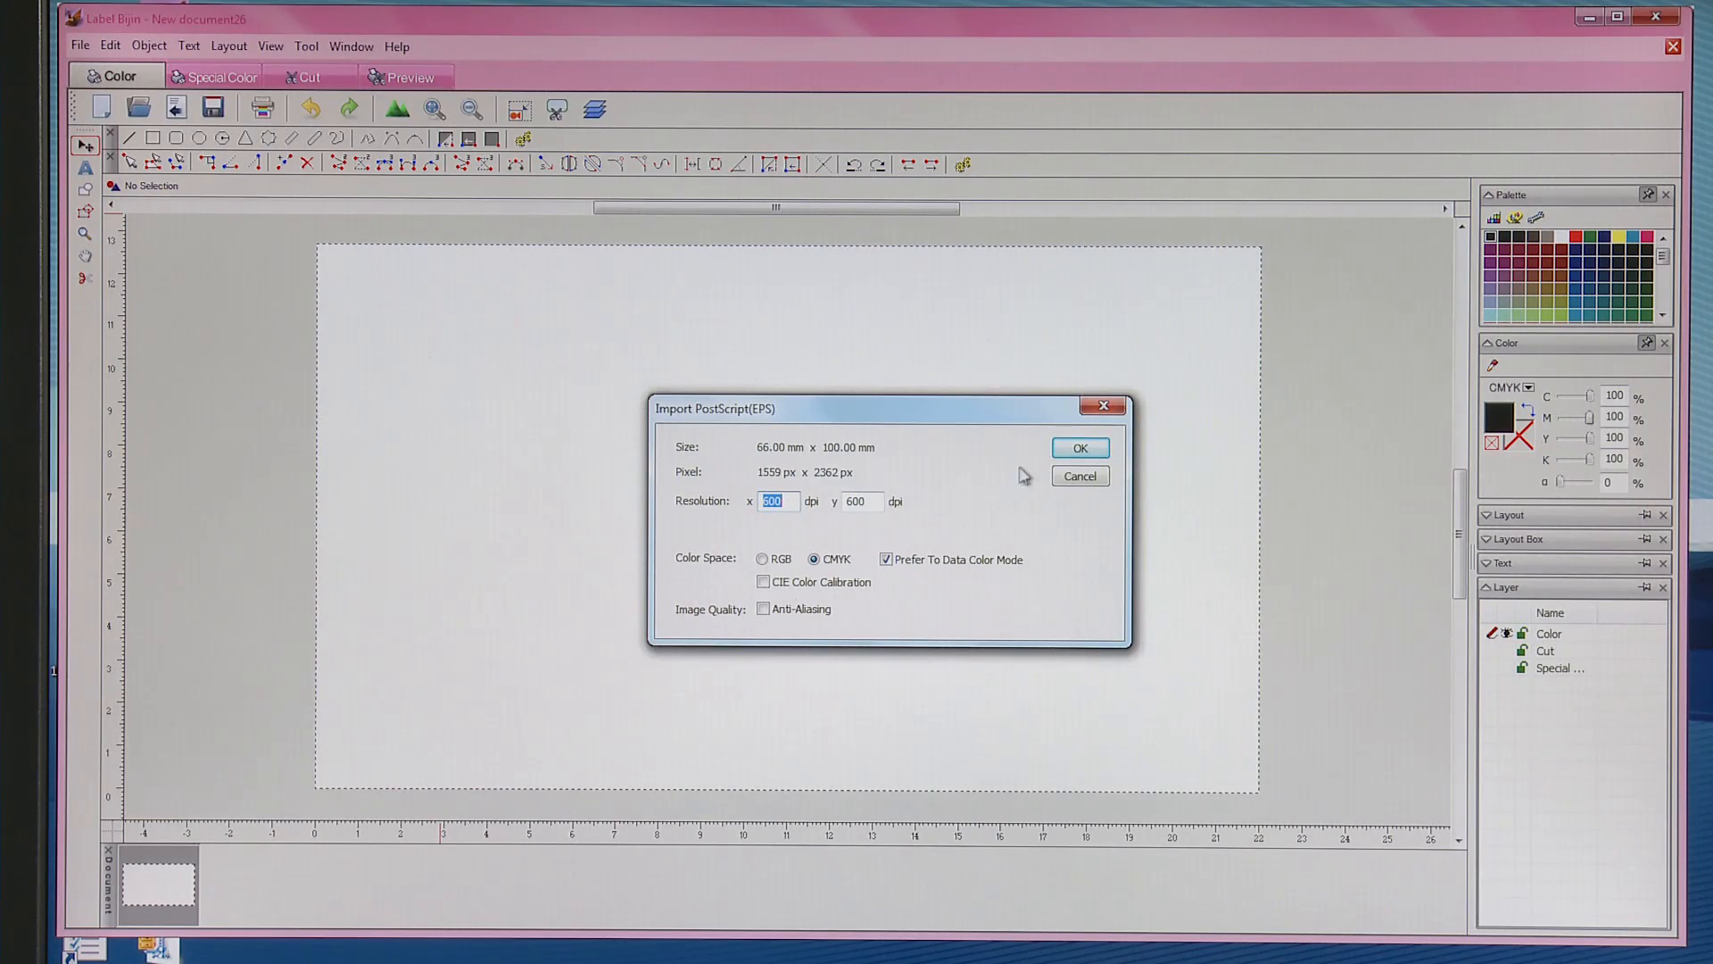
left_click(1079, 448)
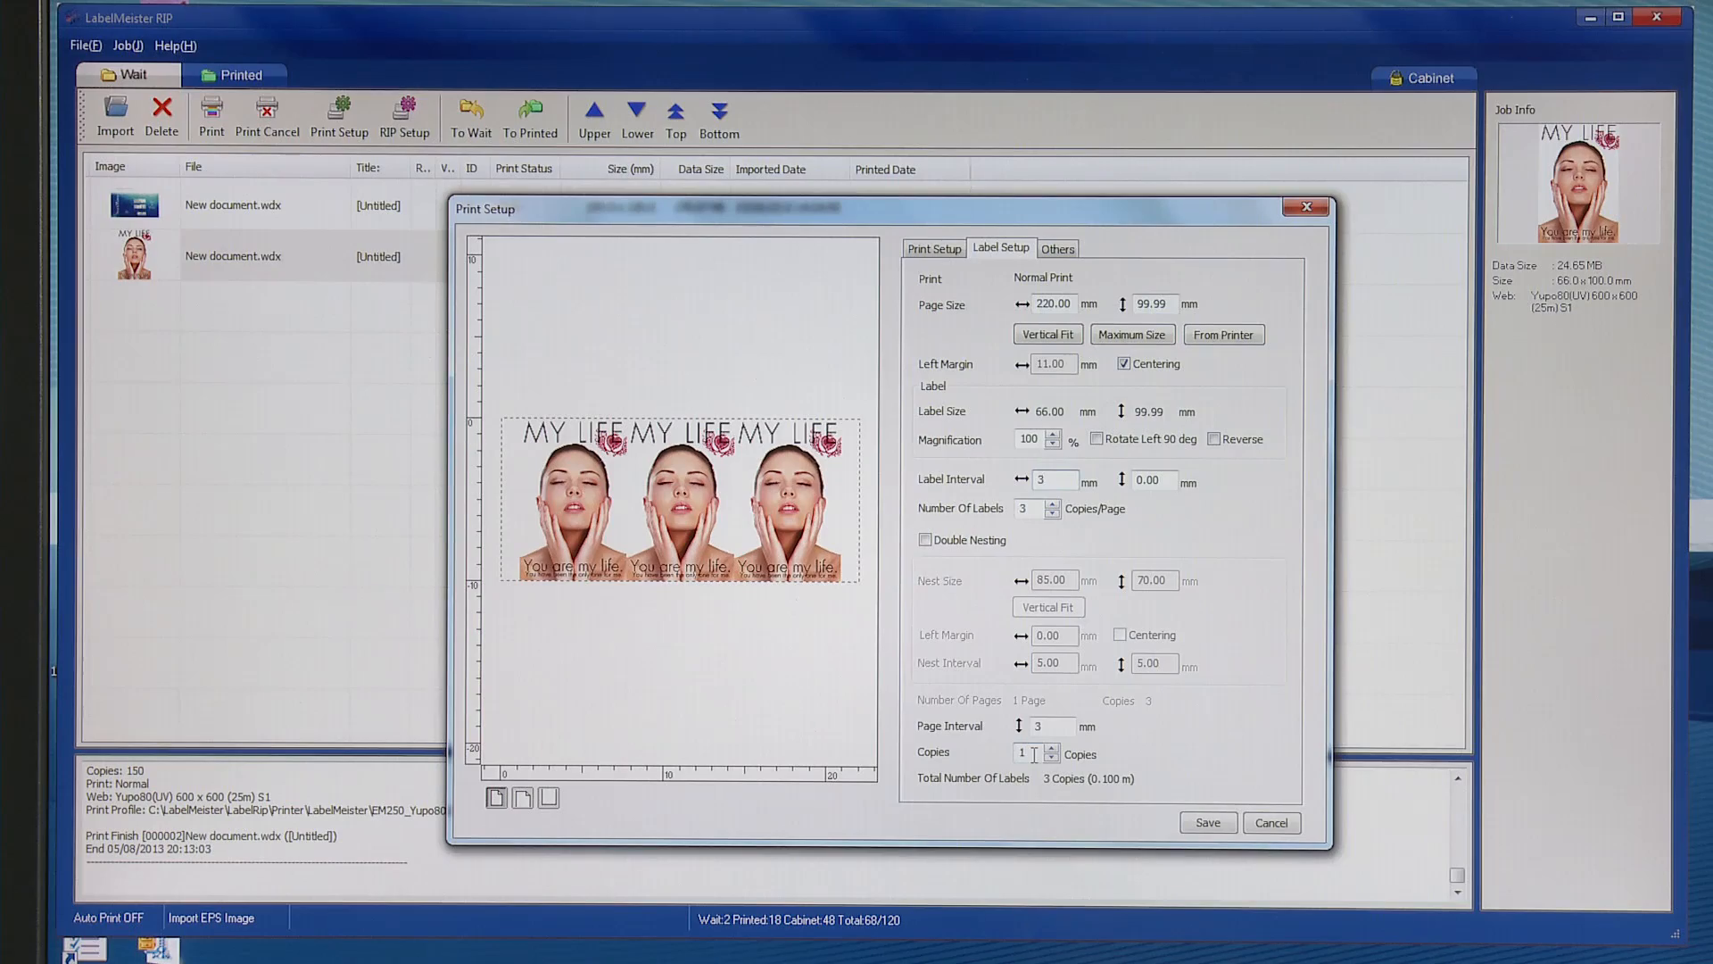
Enter 100 copies for the My Life job and save its print layout
type("100")
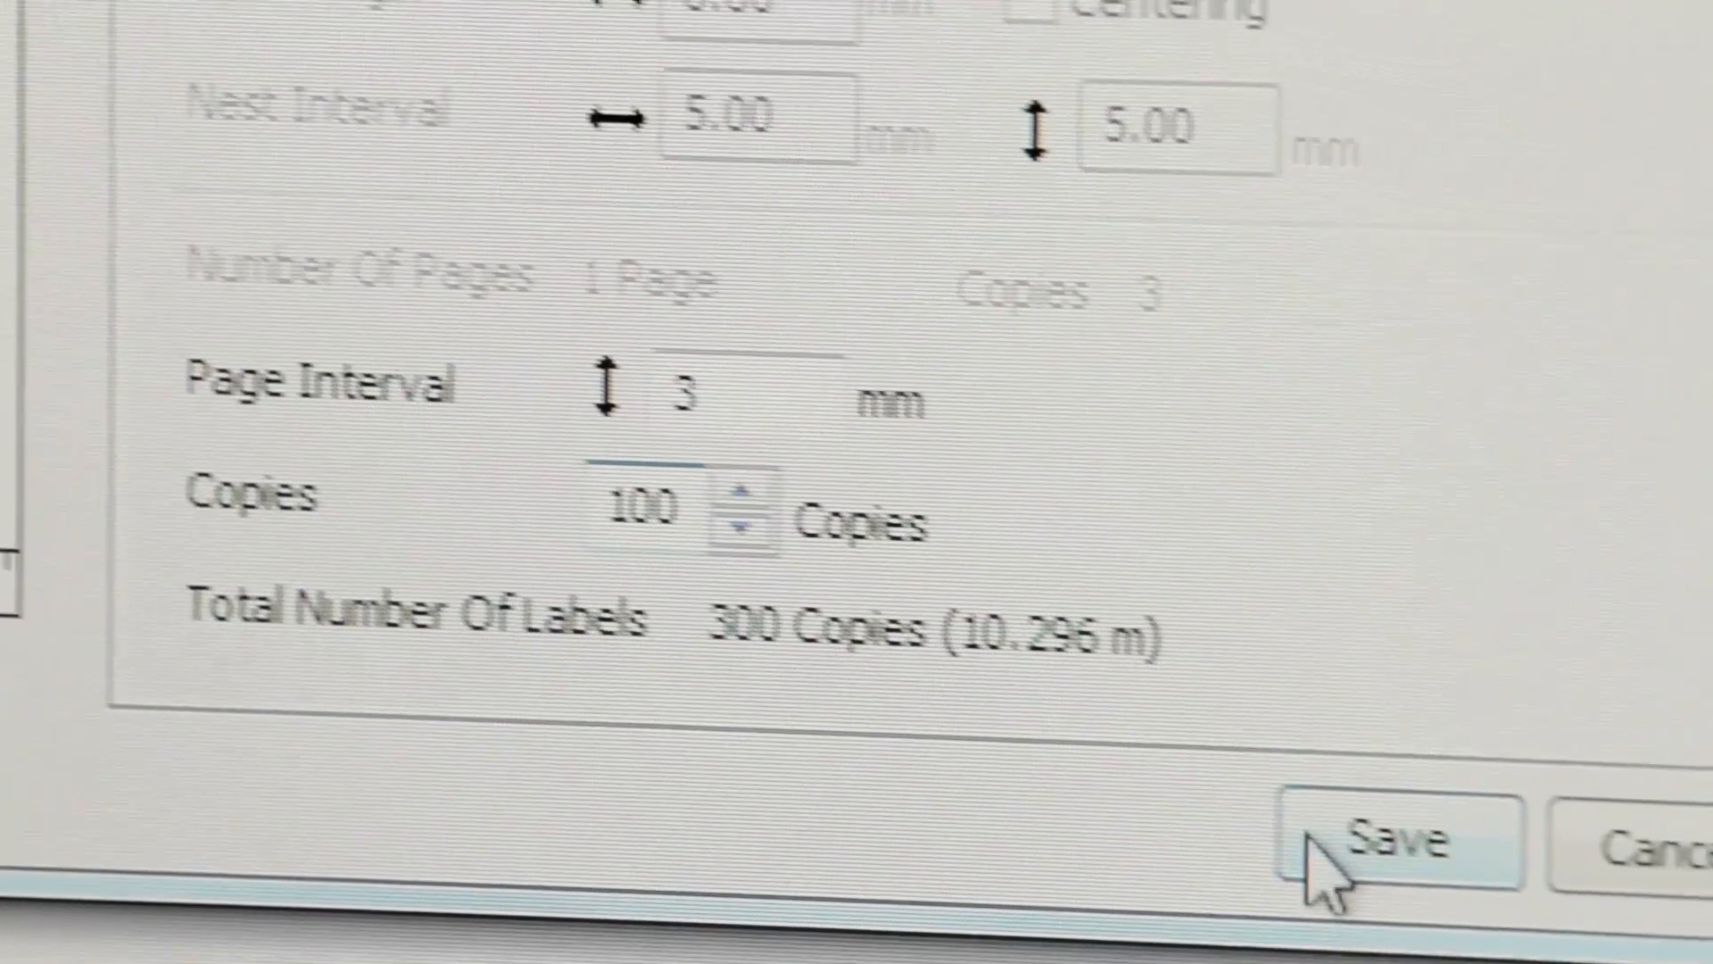
left_click(1402, 839)
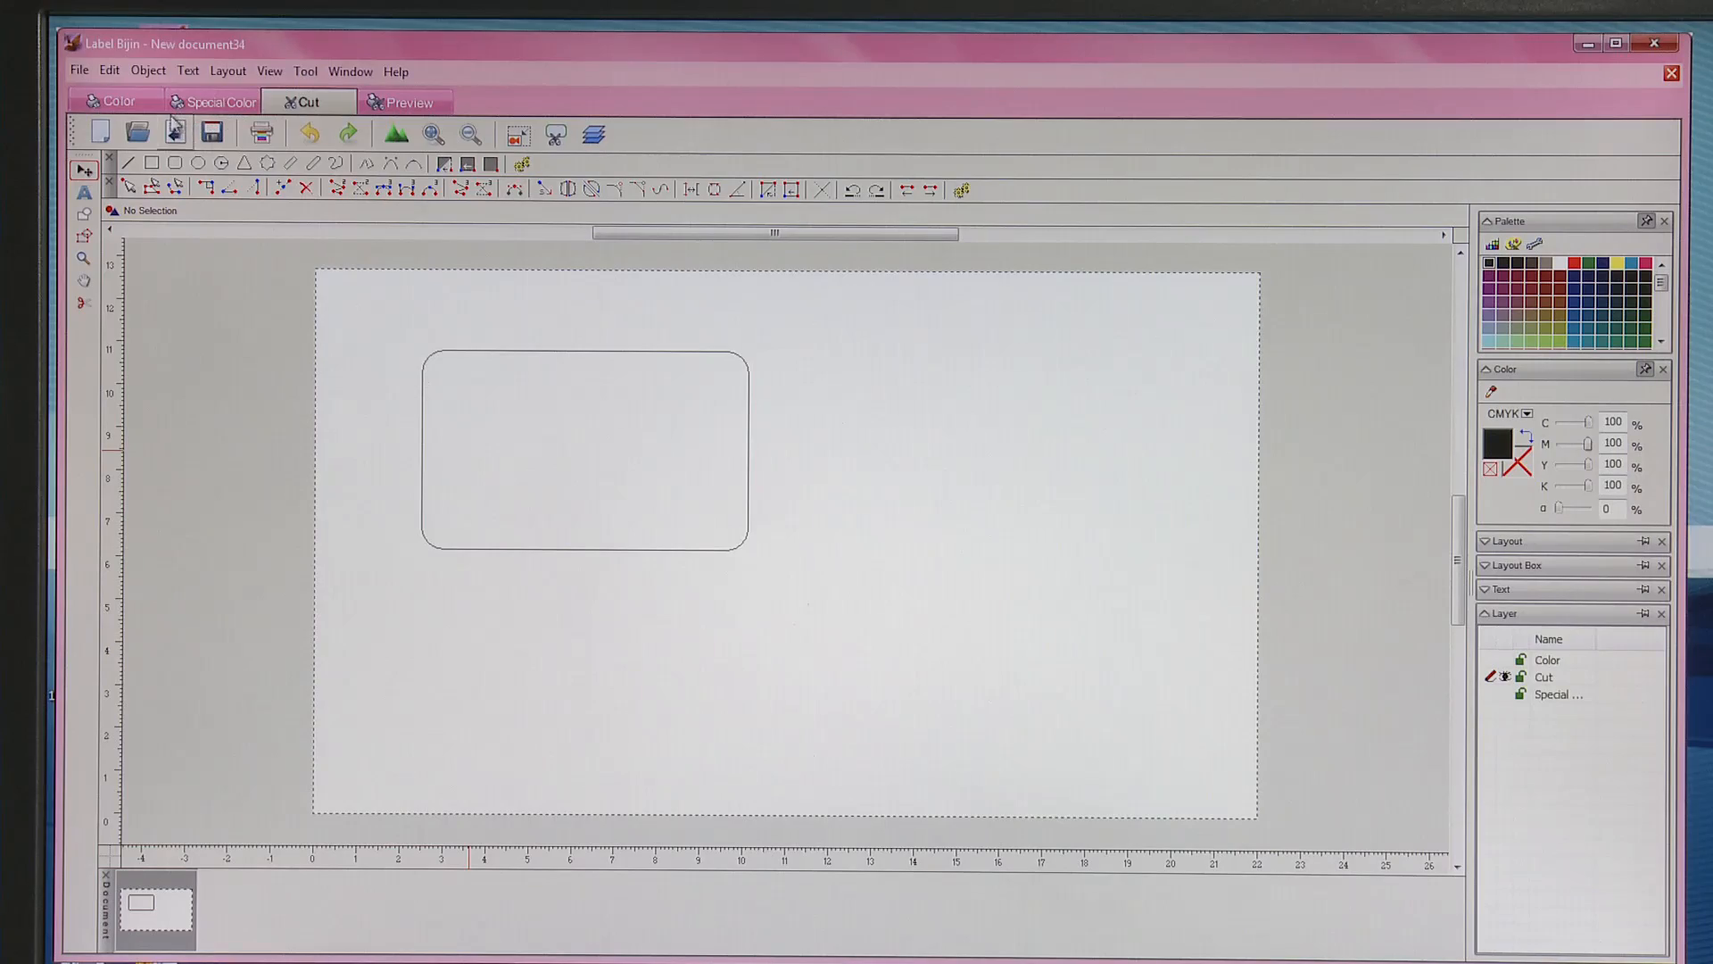
left_click(306, 45)
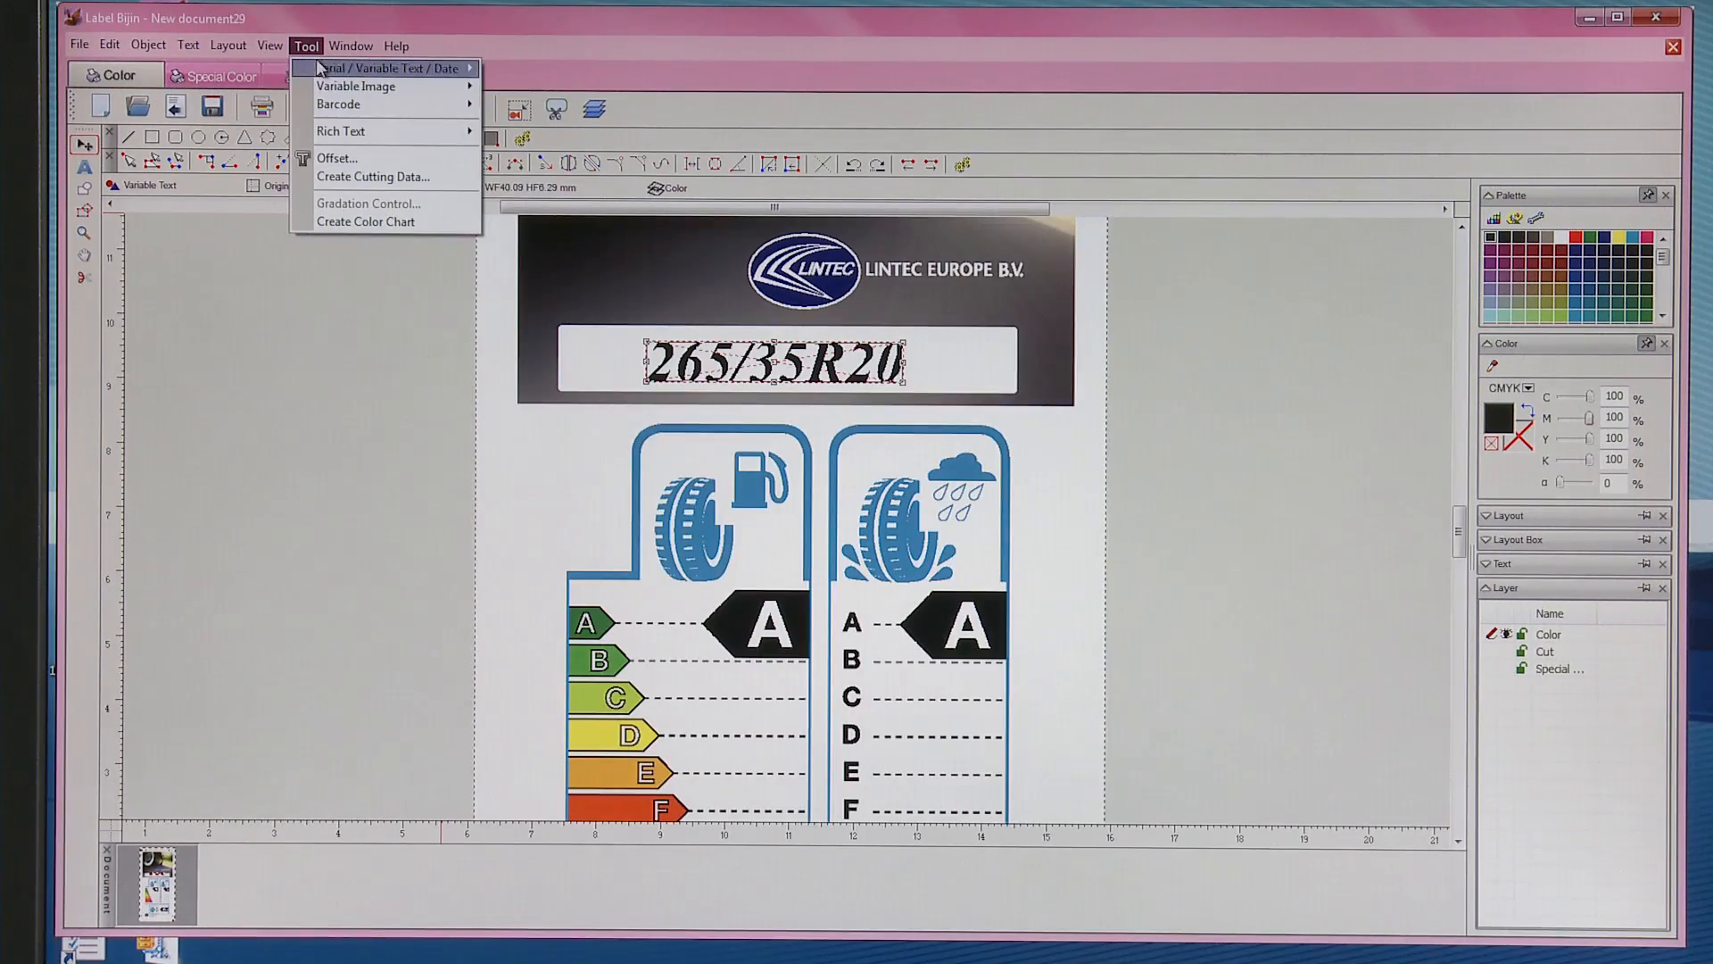
mouse_move(360, 103)
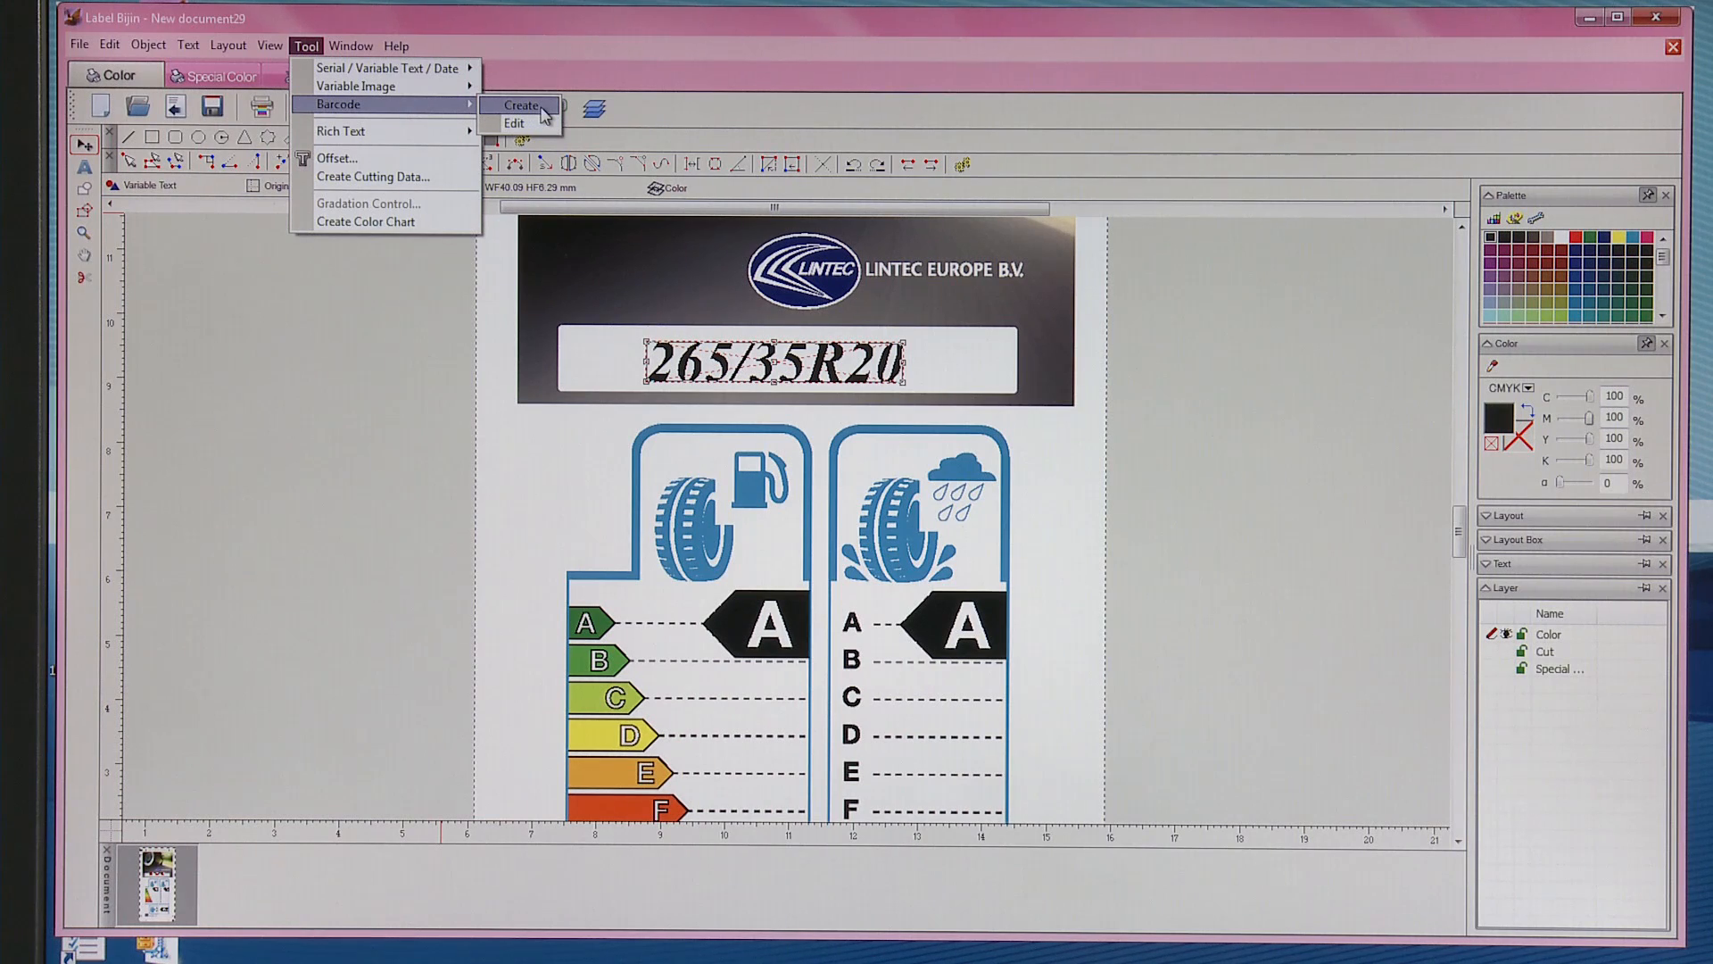
left_click(520, 105)
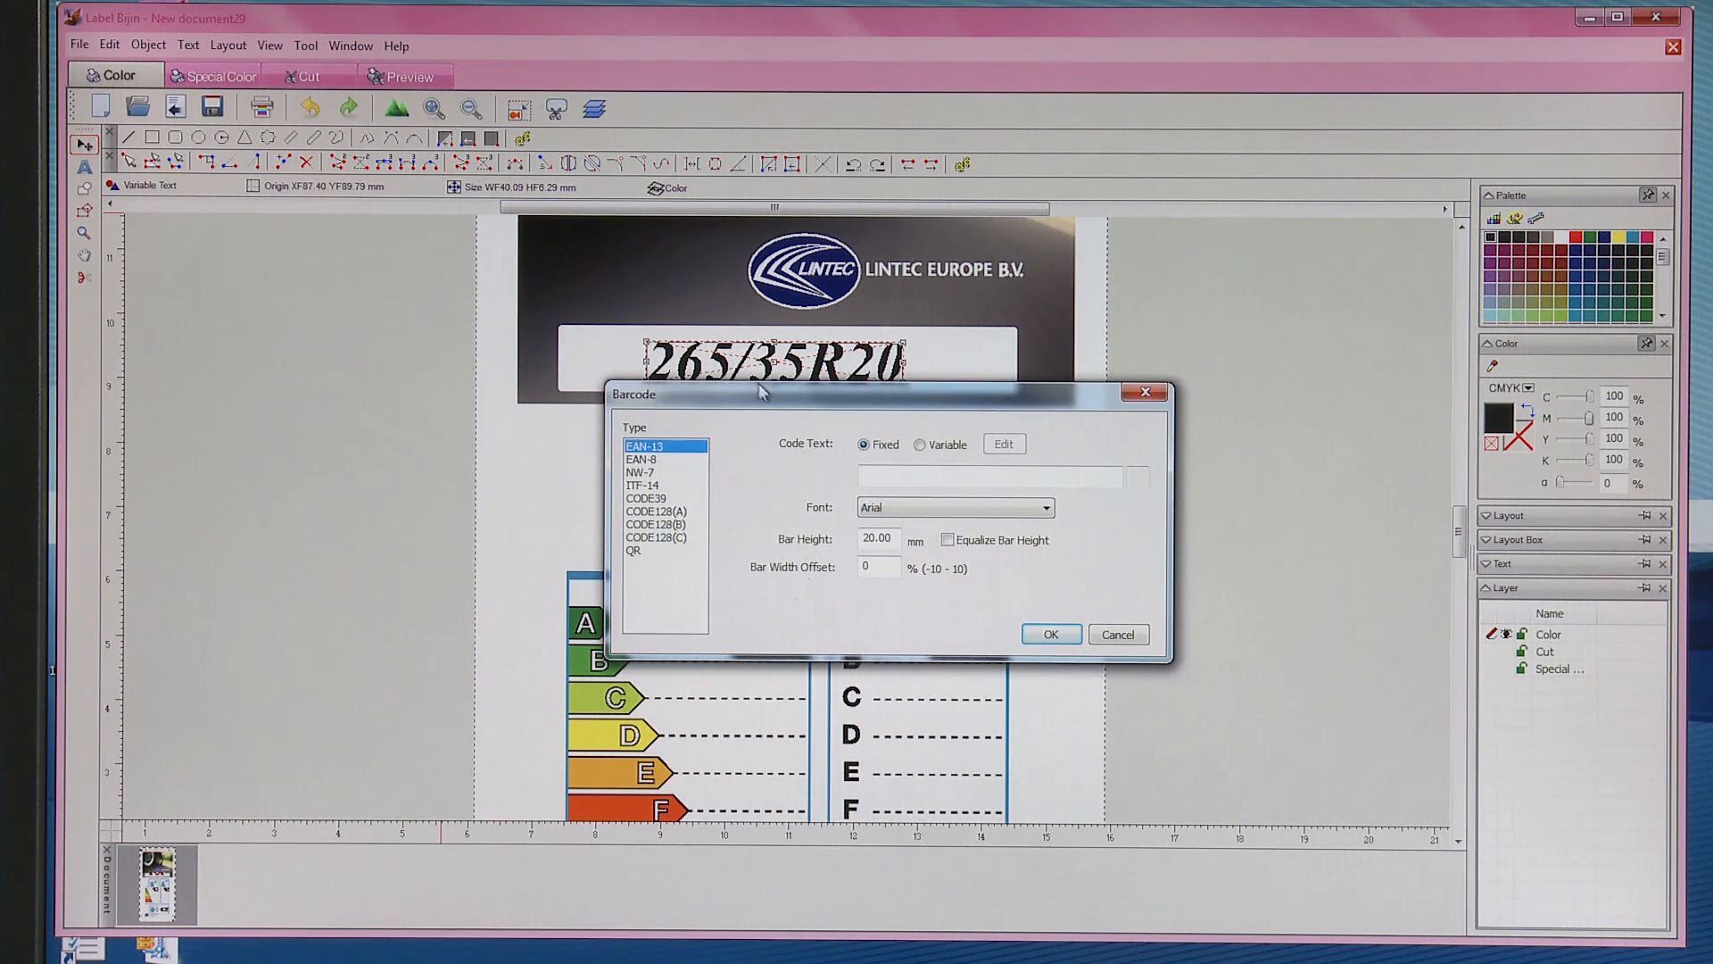
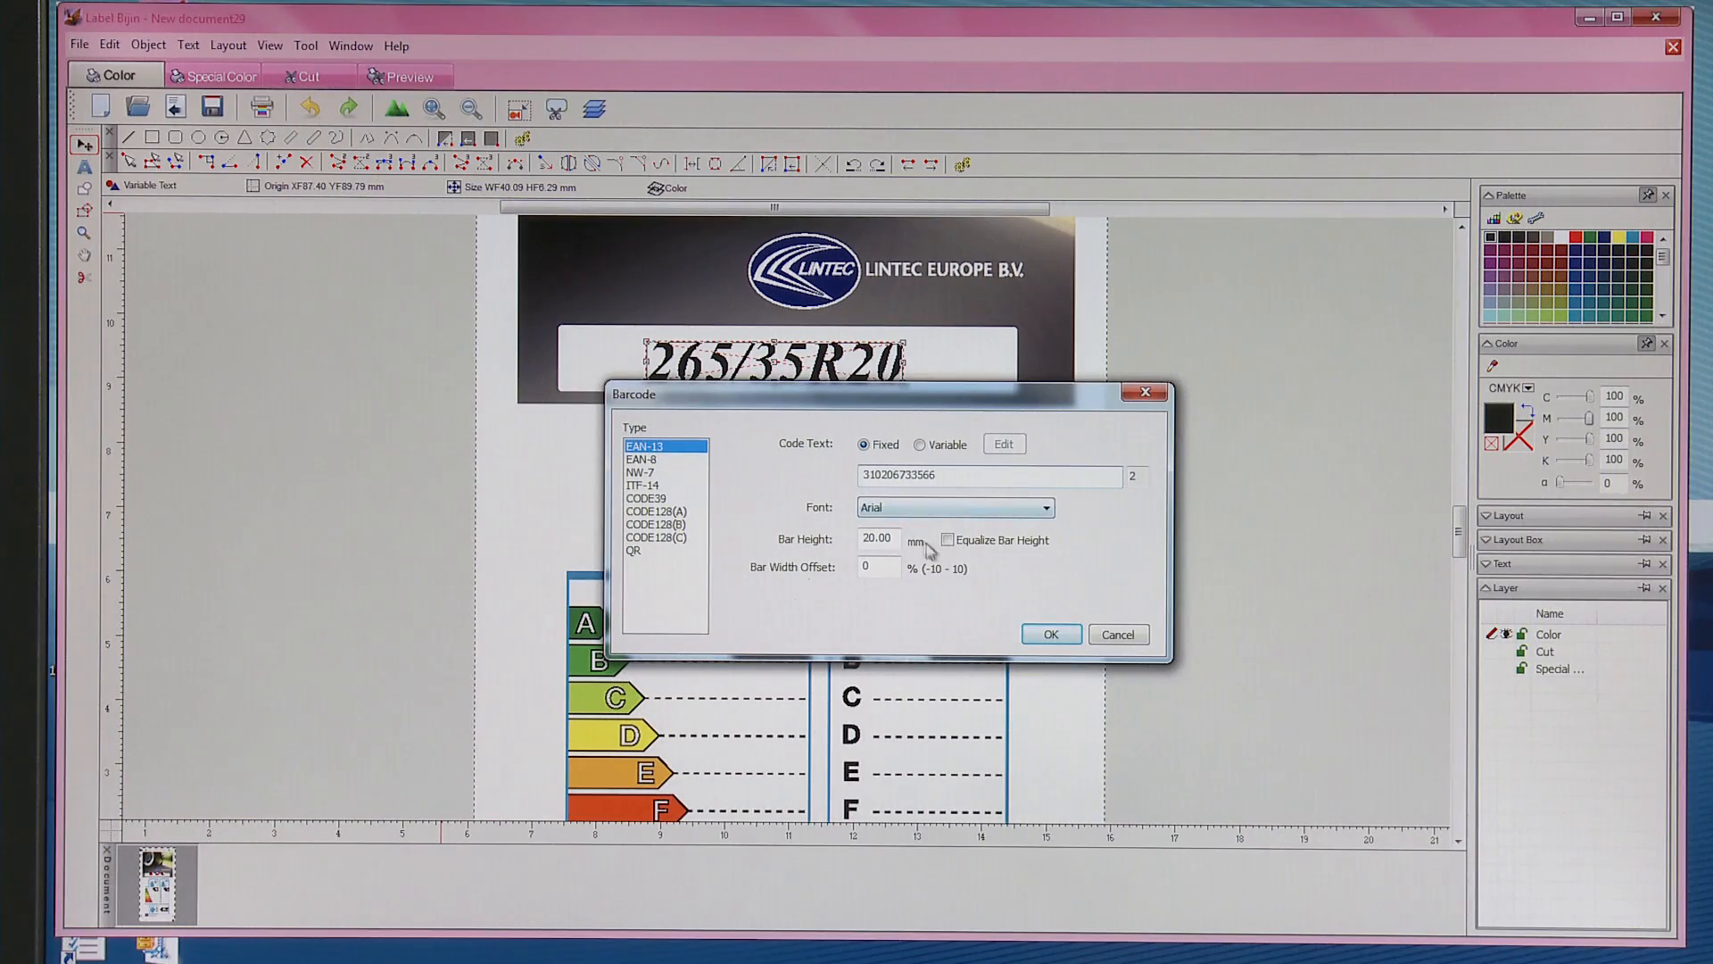
left_click(1049, 633)
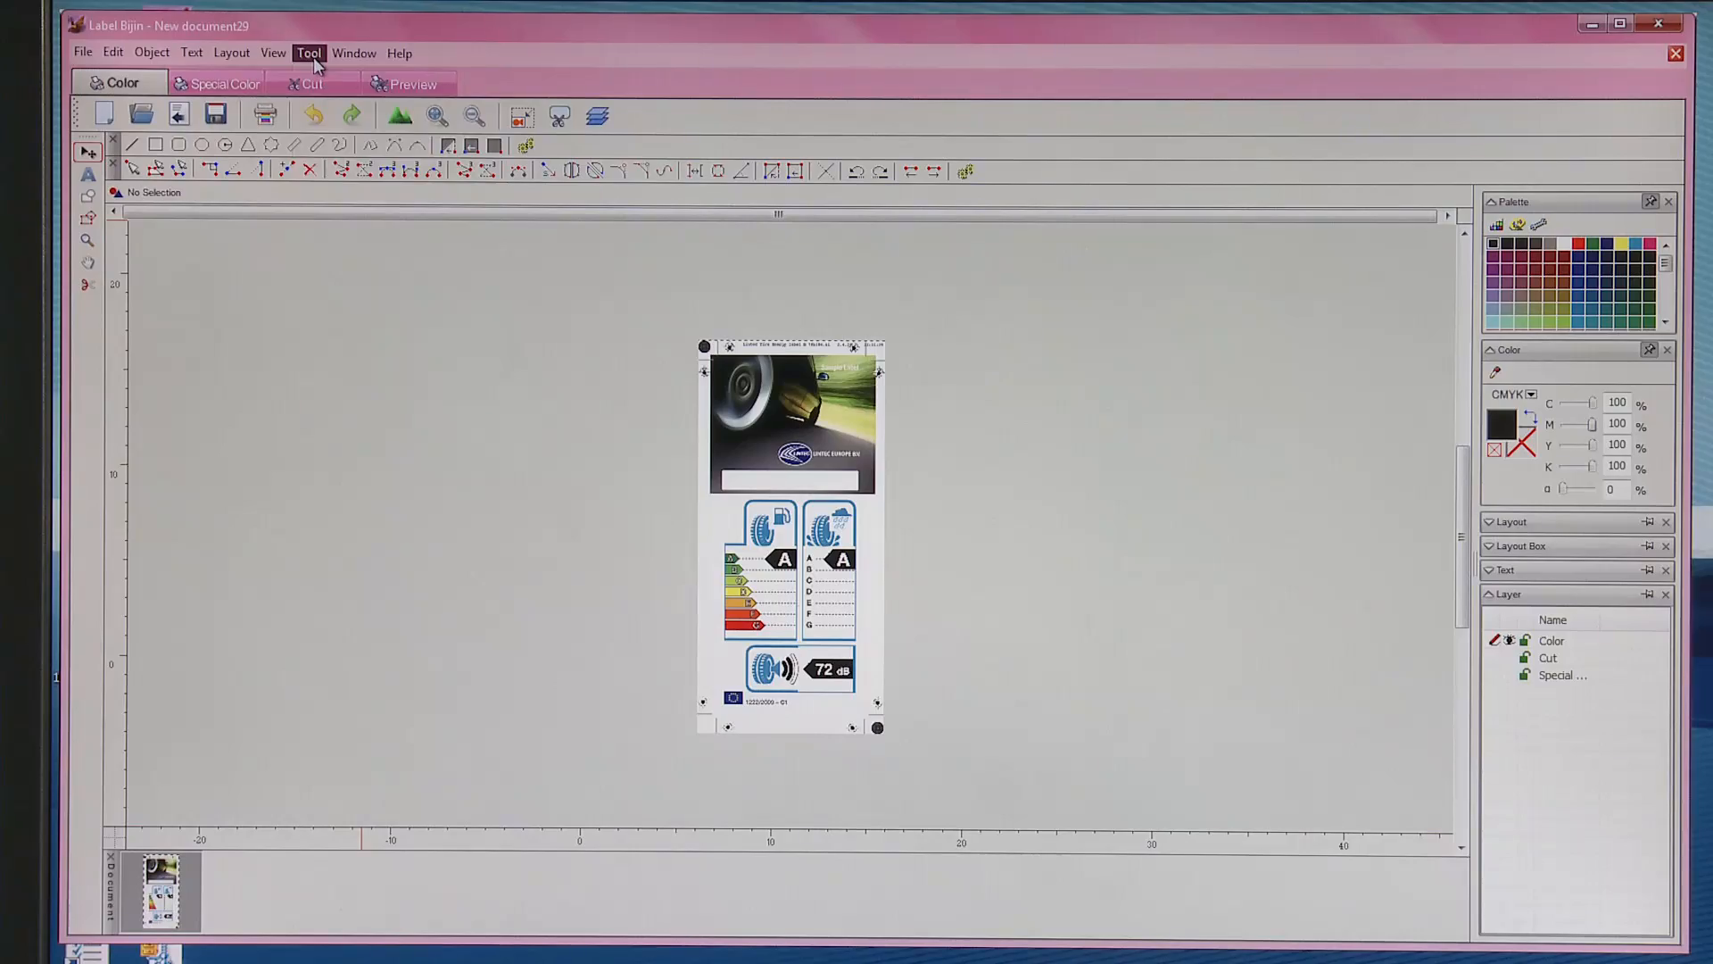
Import column B of the tyre product CSV as variable tyre-size text
left_click(310, 52)
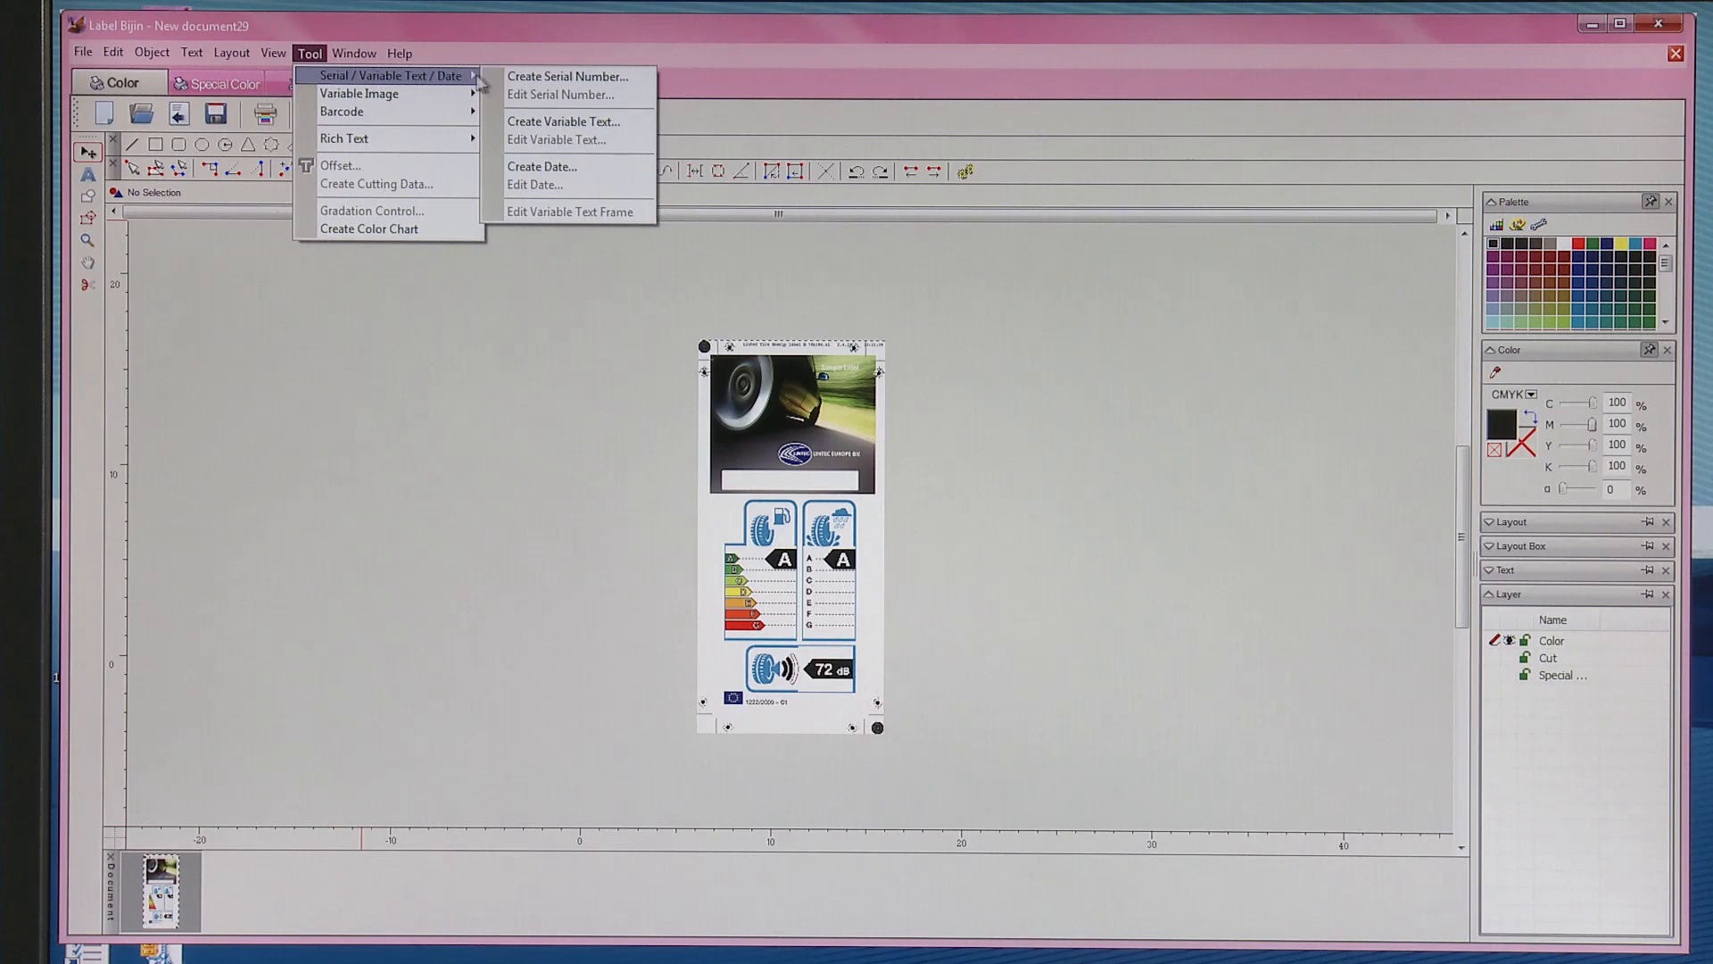
left_click(563, 121)
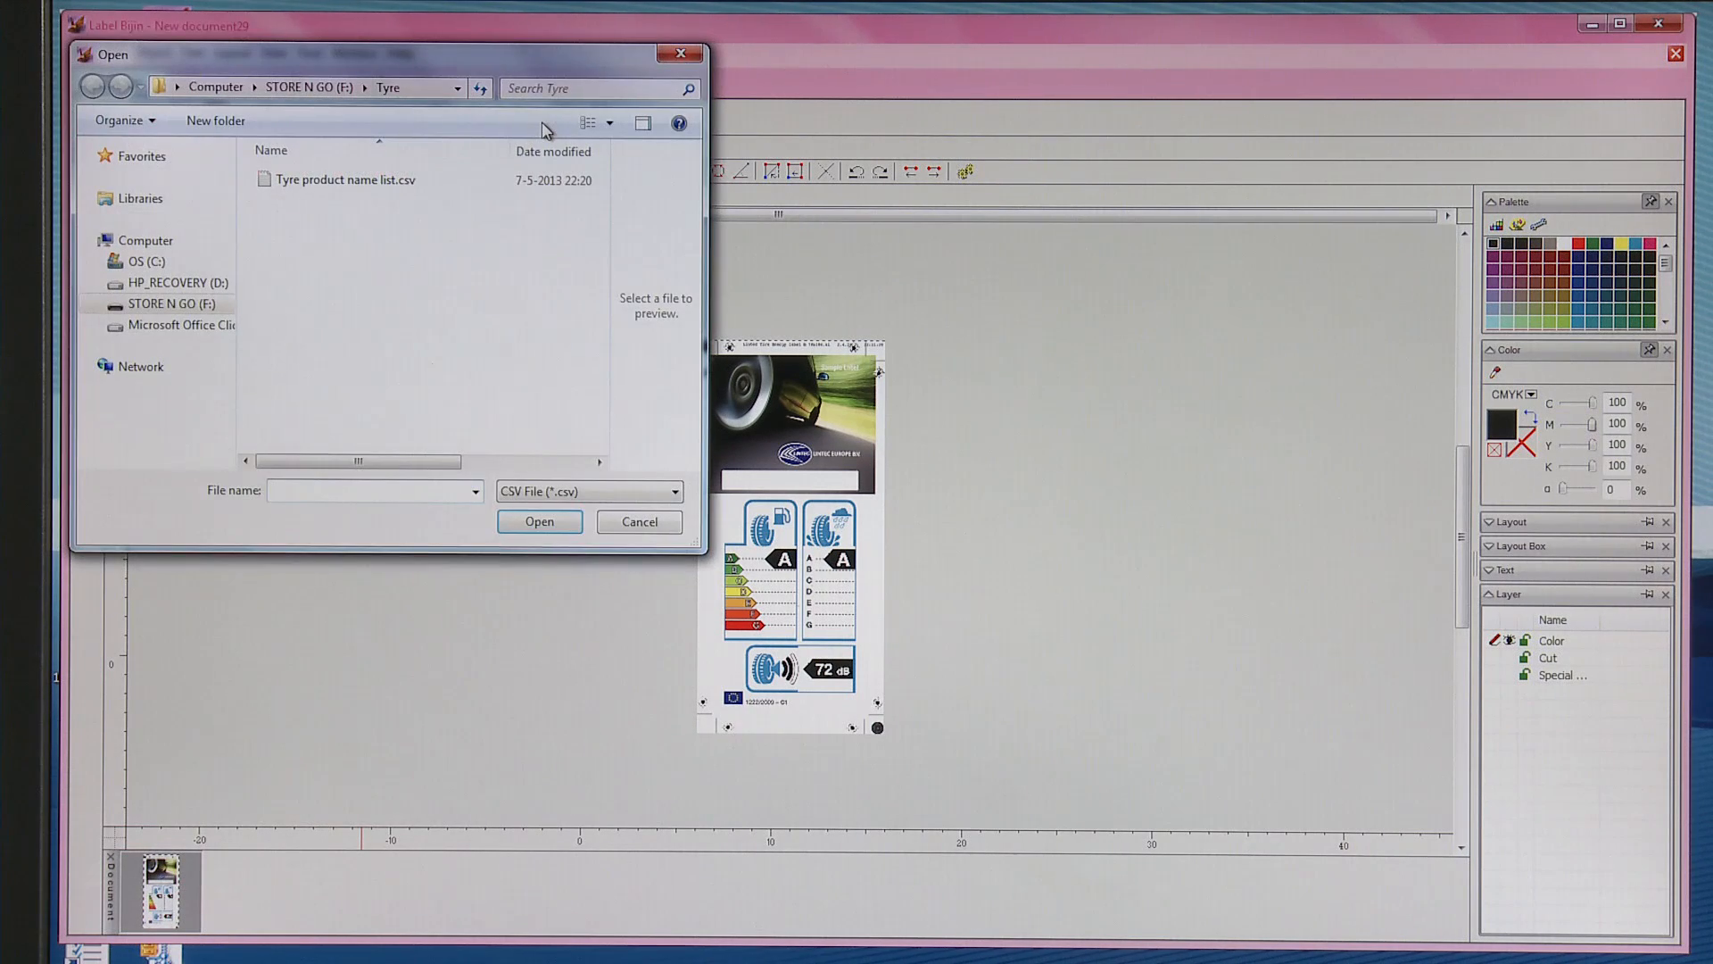
left_click(345, 179)
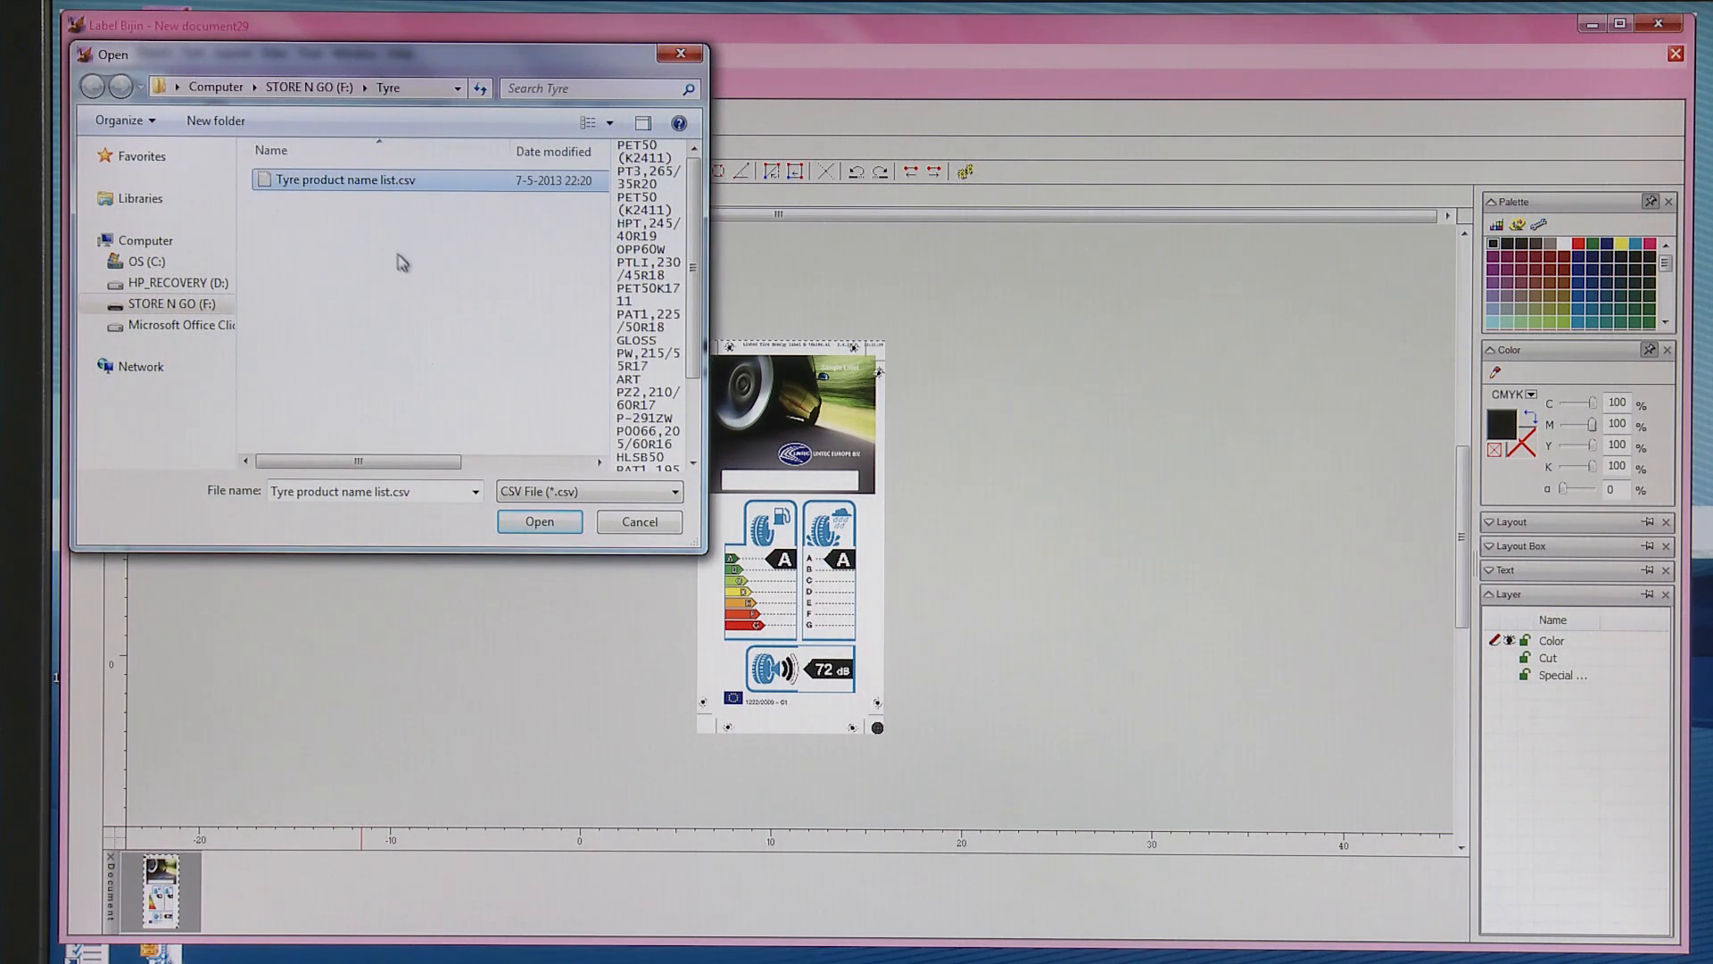
left_click(537, 522)
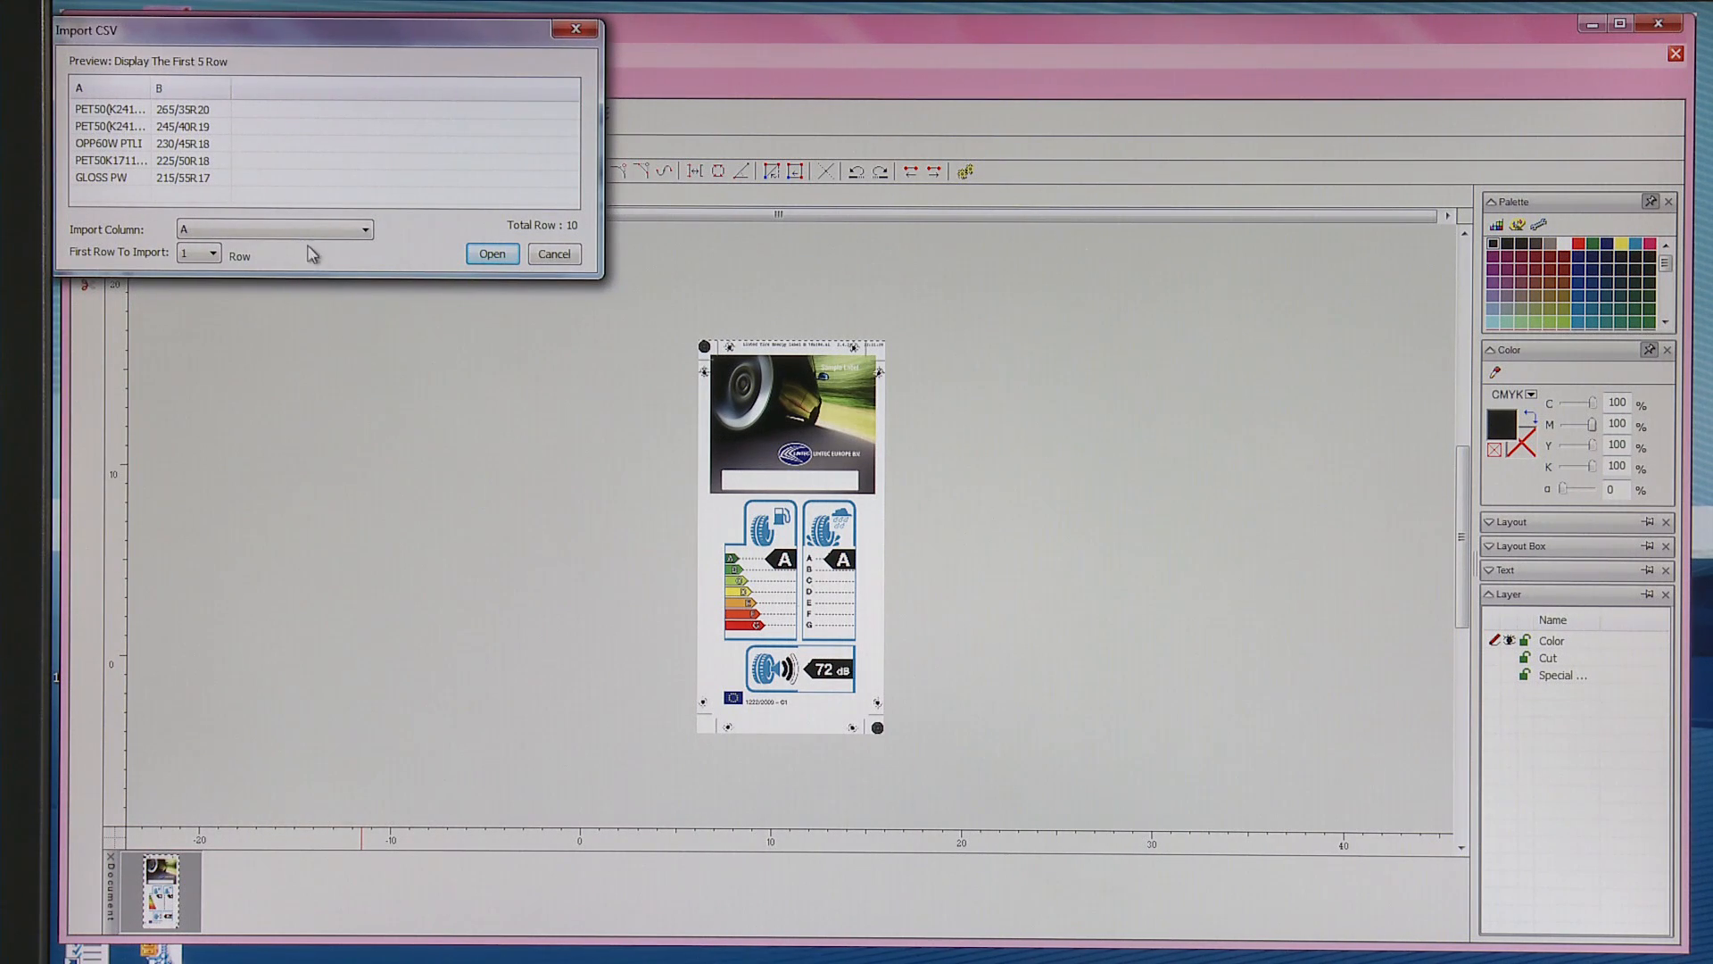
left_click(273, 228)
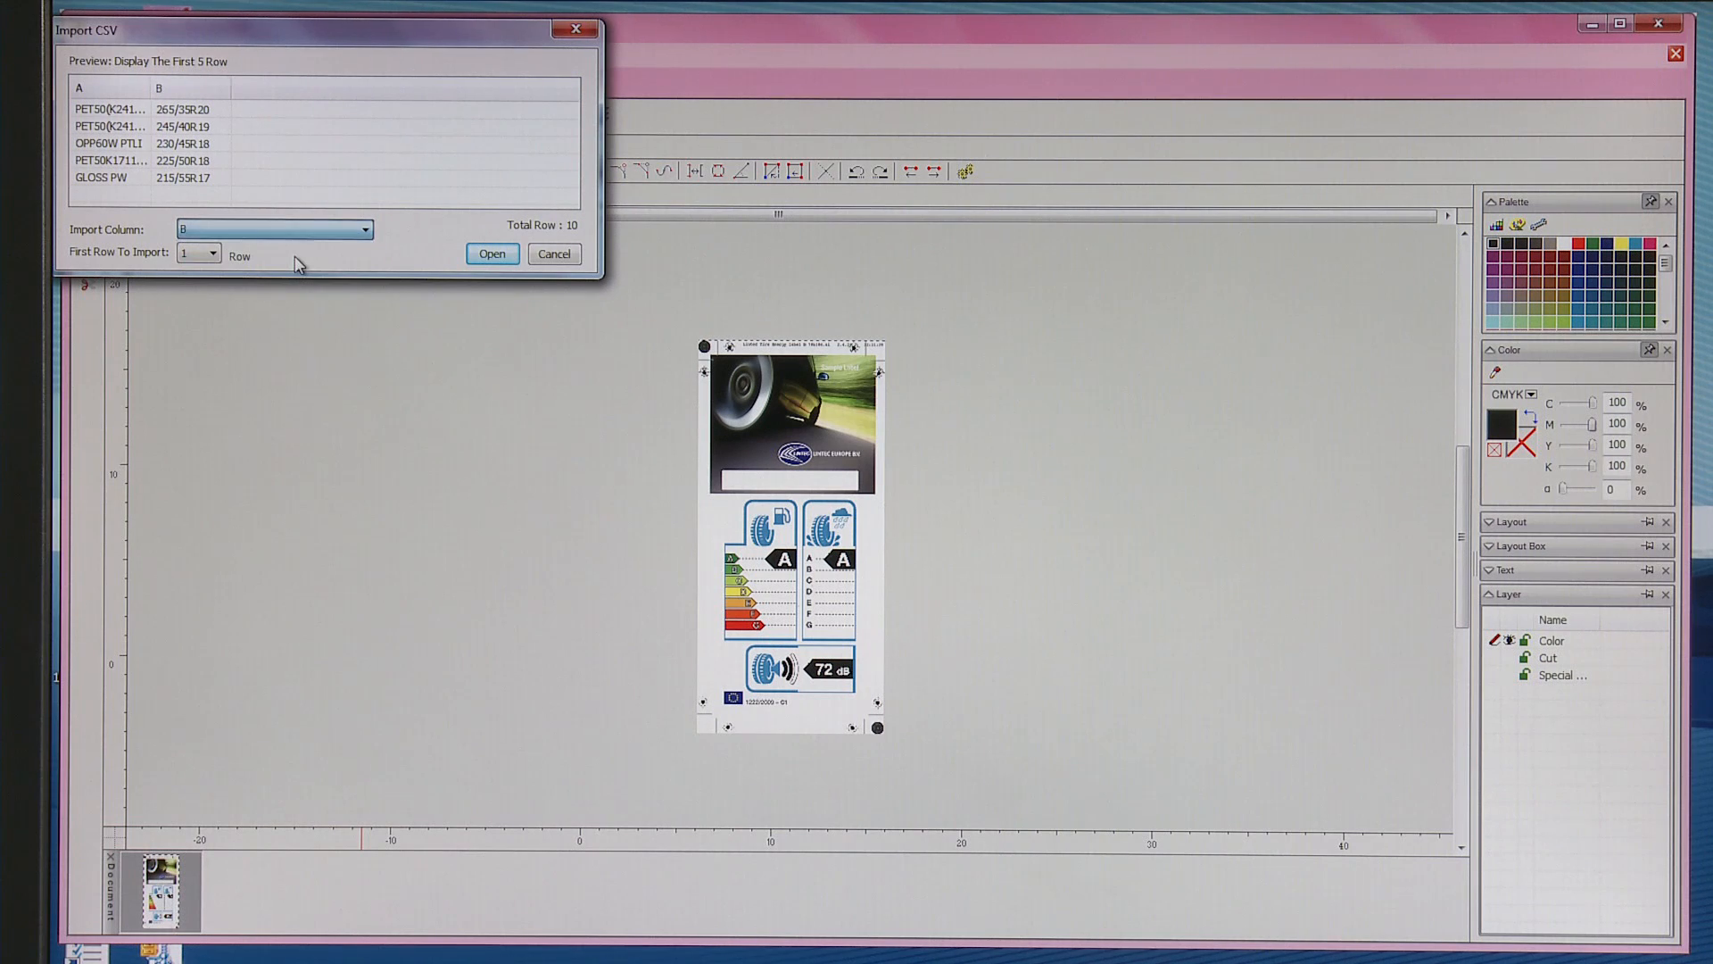
left_click(491, 254)
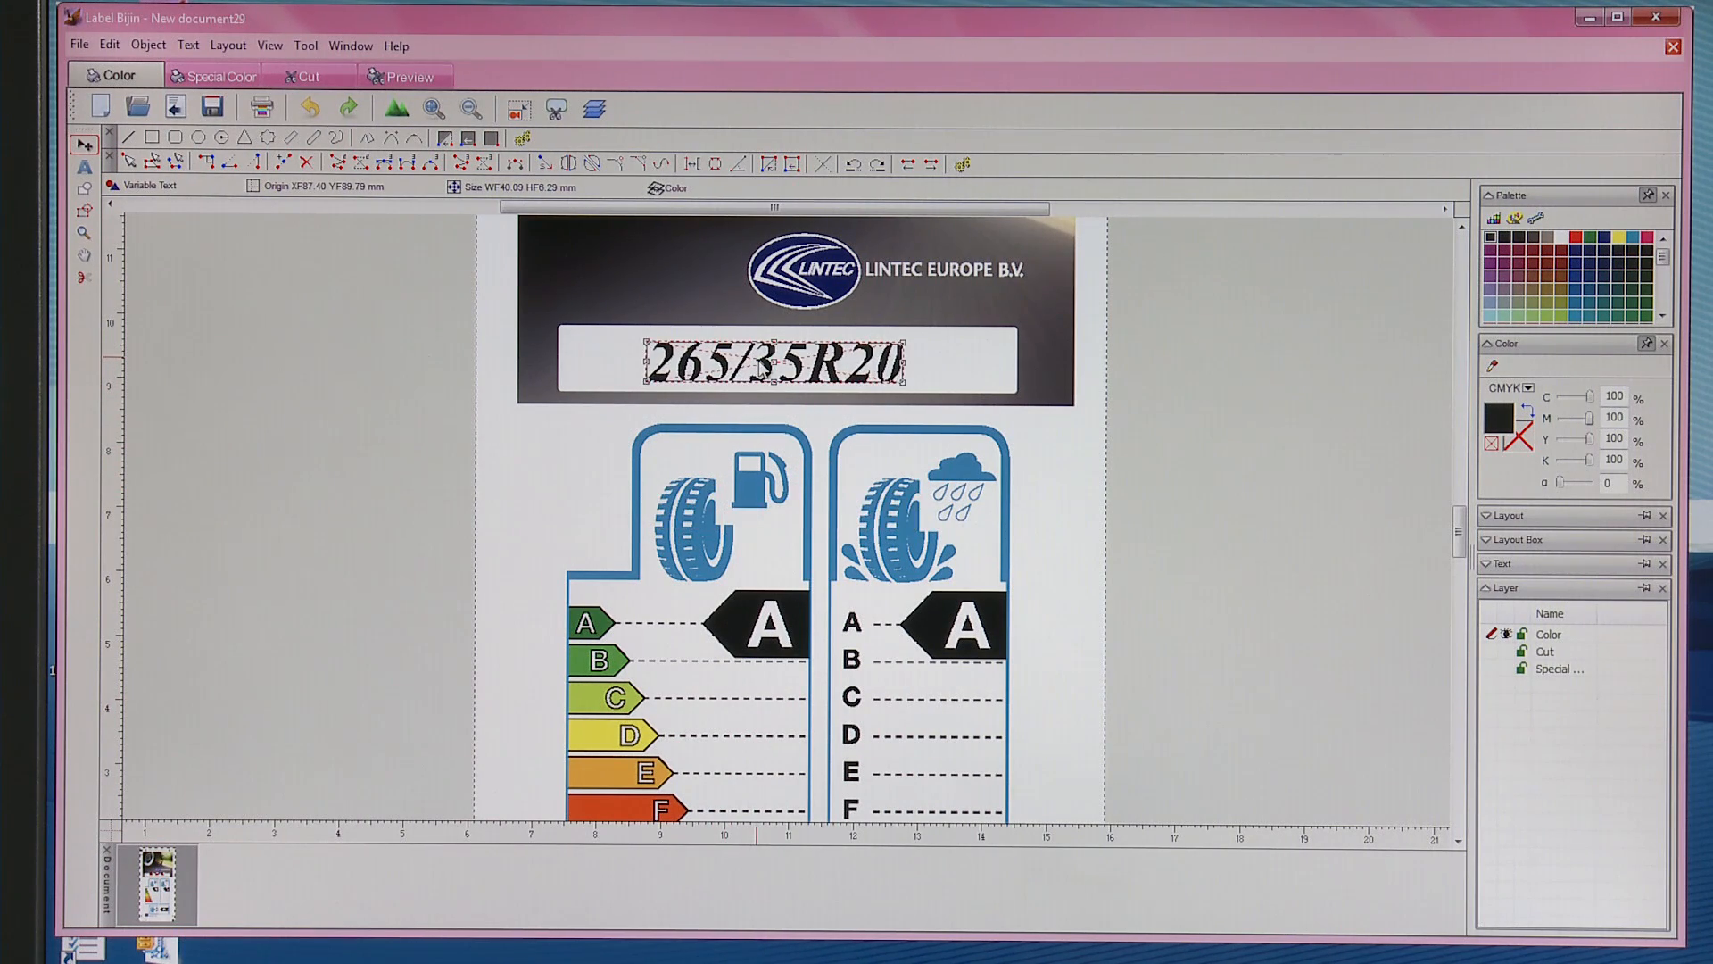
left_click(309, 52)
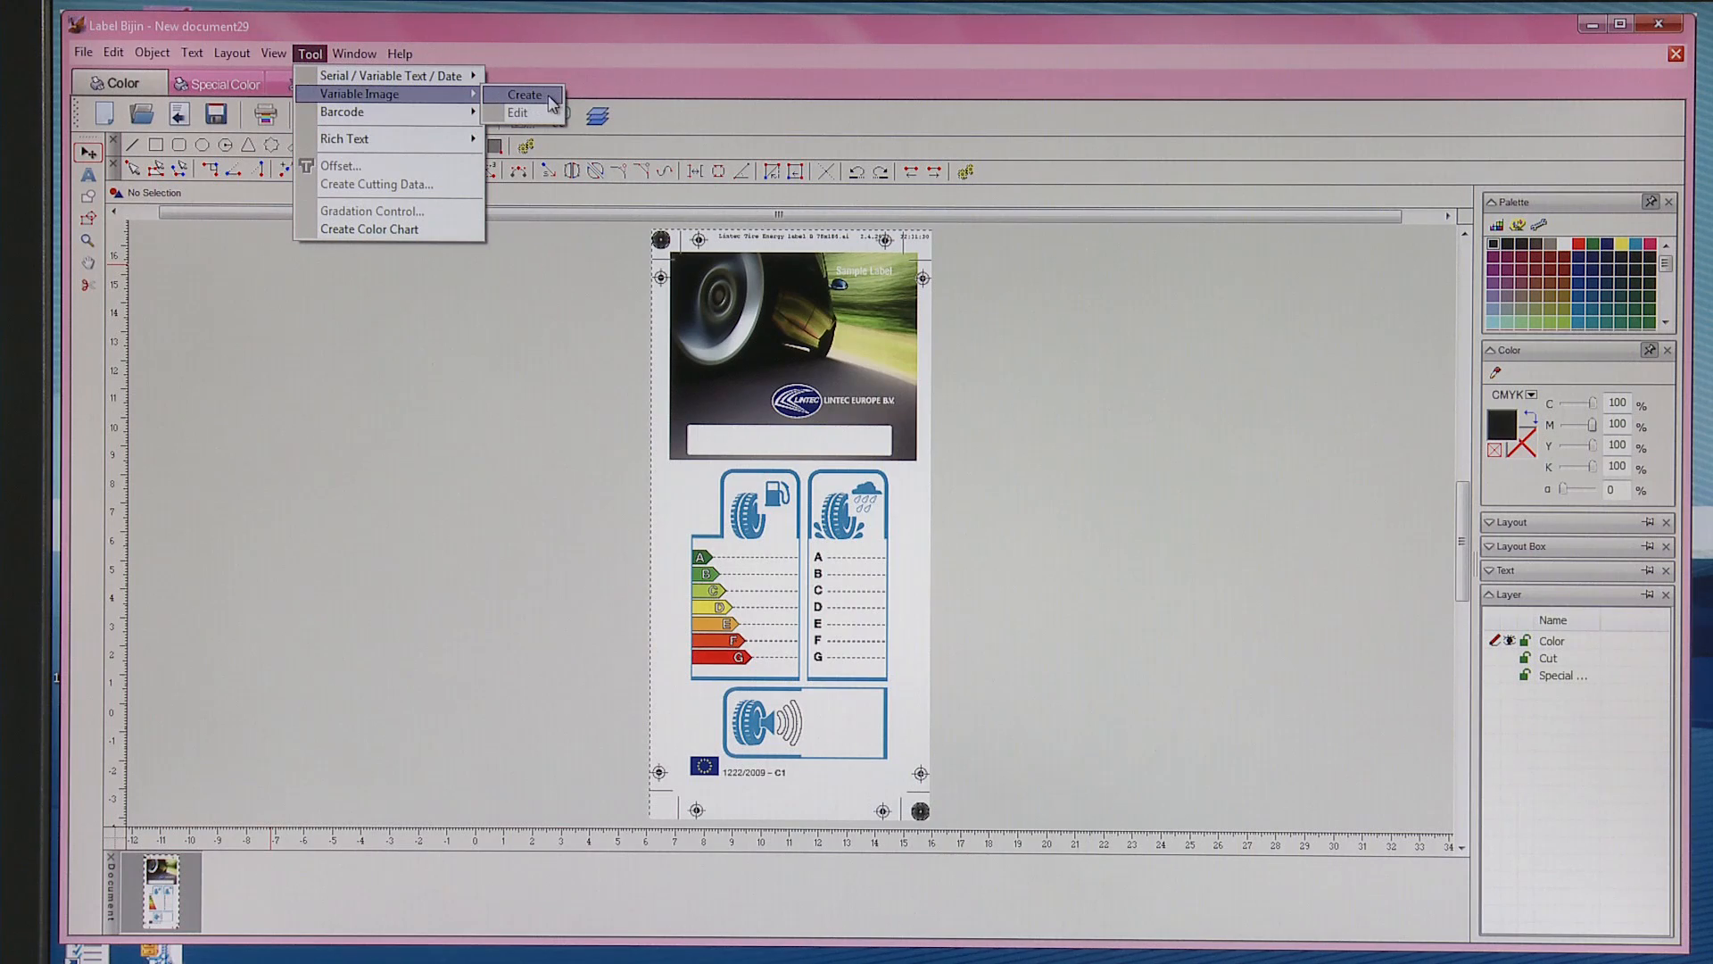
Load the ten tyre energy label PNG files as a variable image
left_click(525, 93)
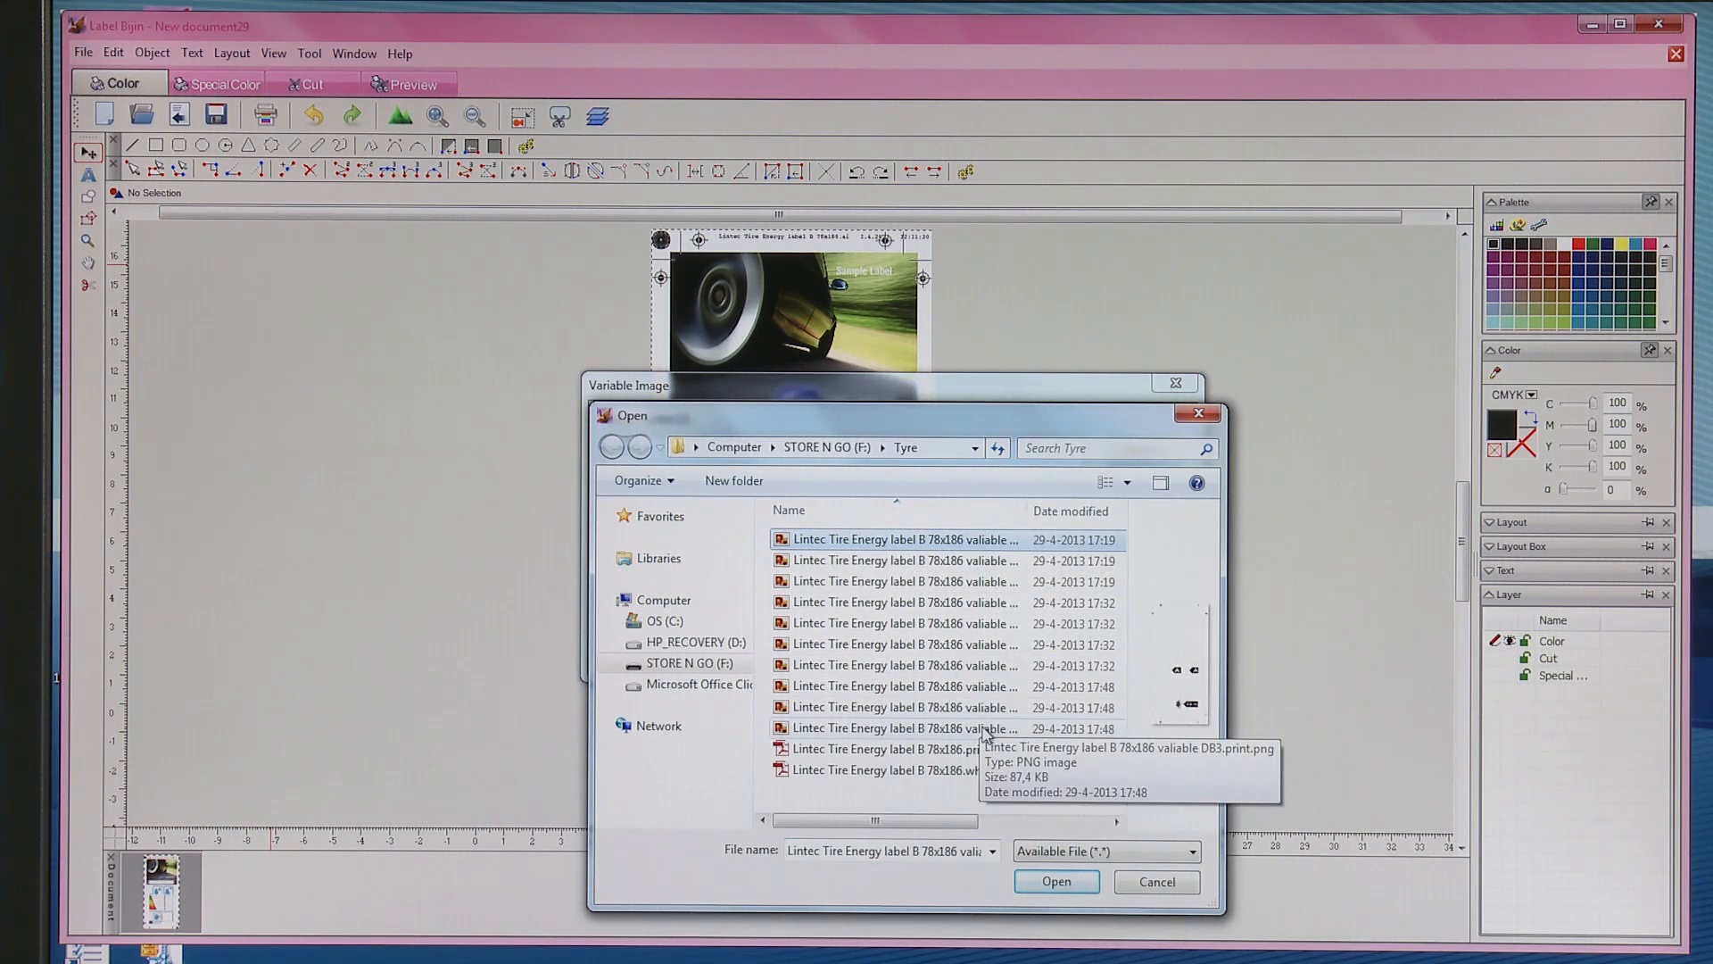
left_click(1055, 881)
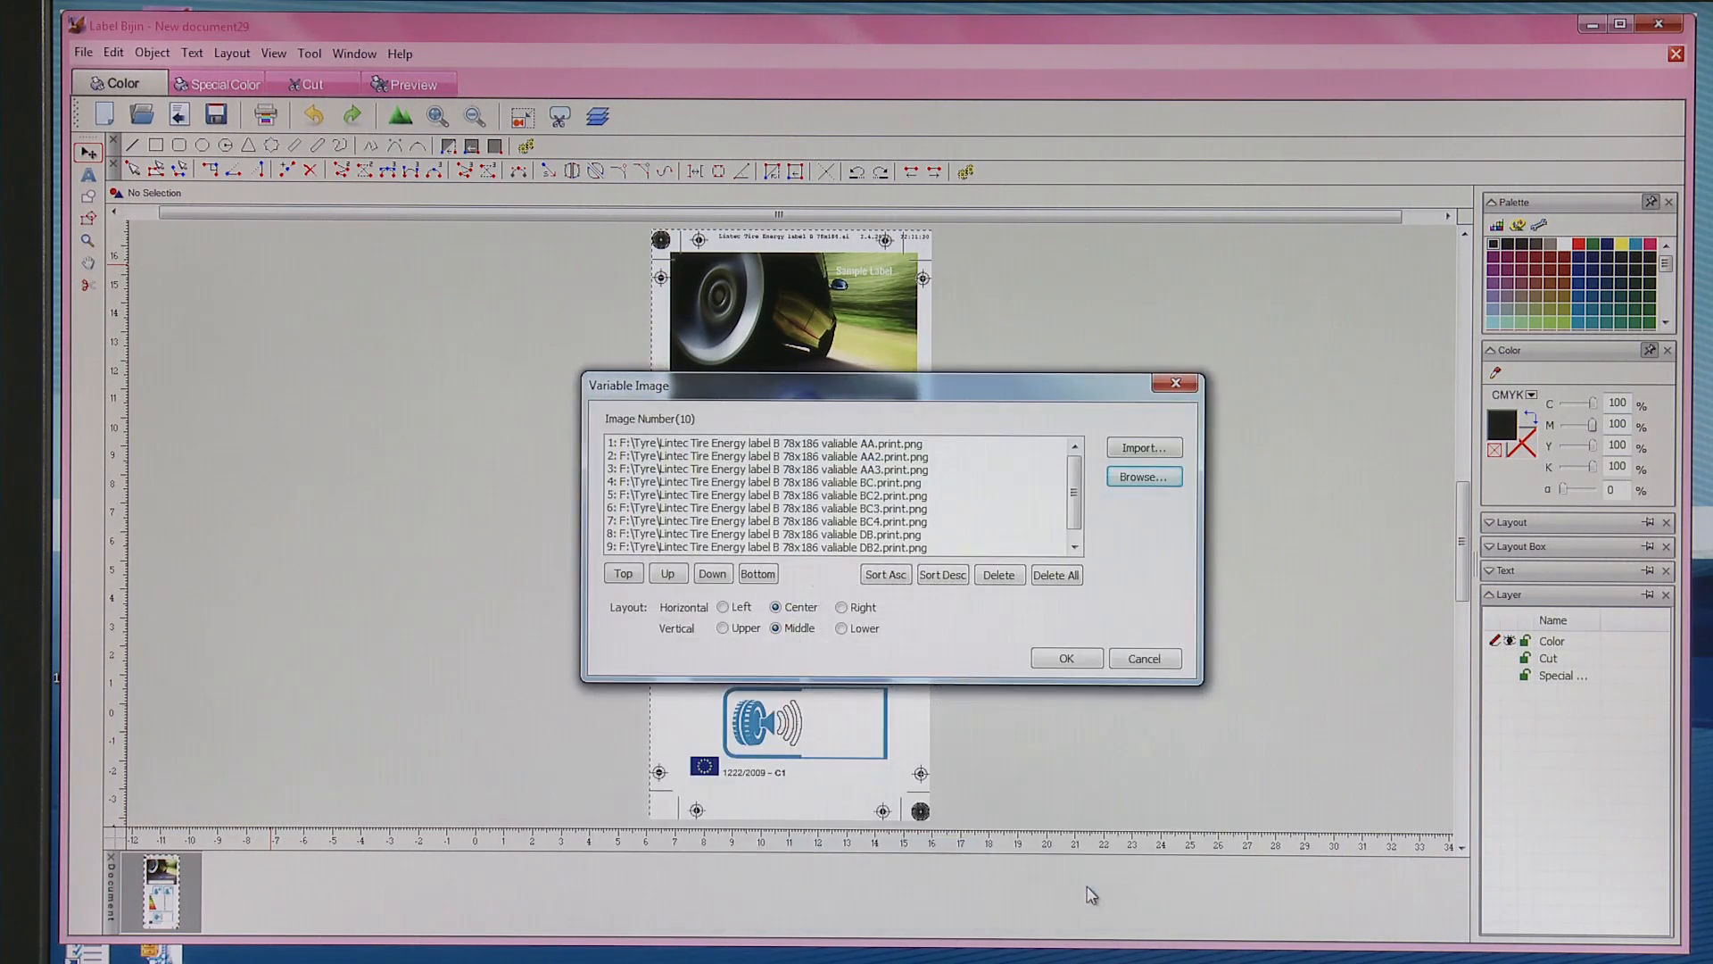
left_click(941, 574)
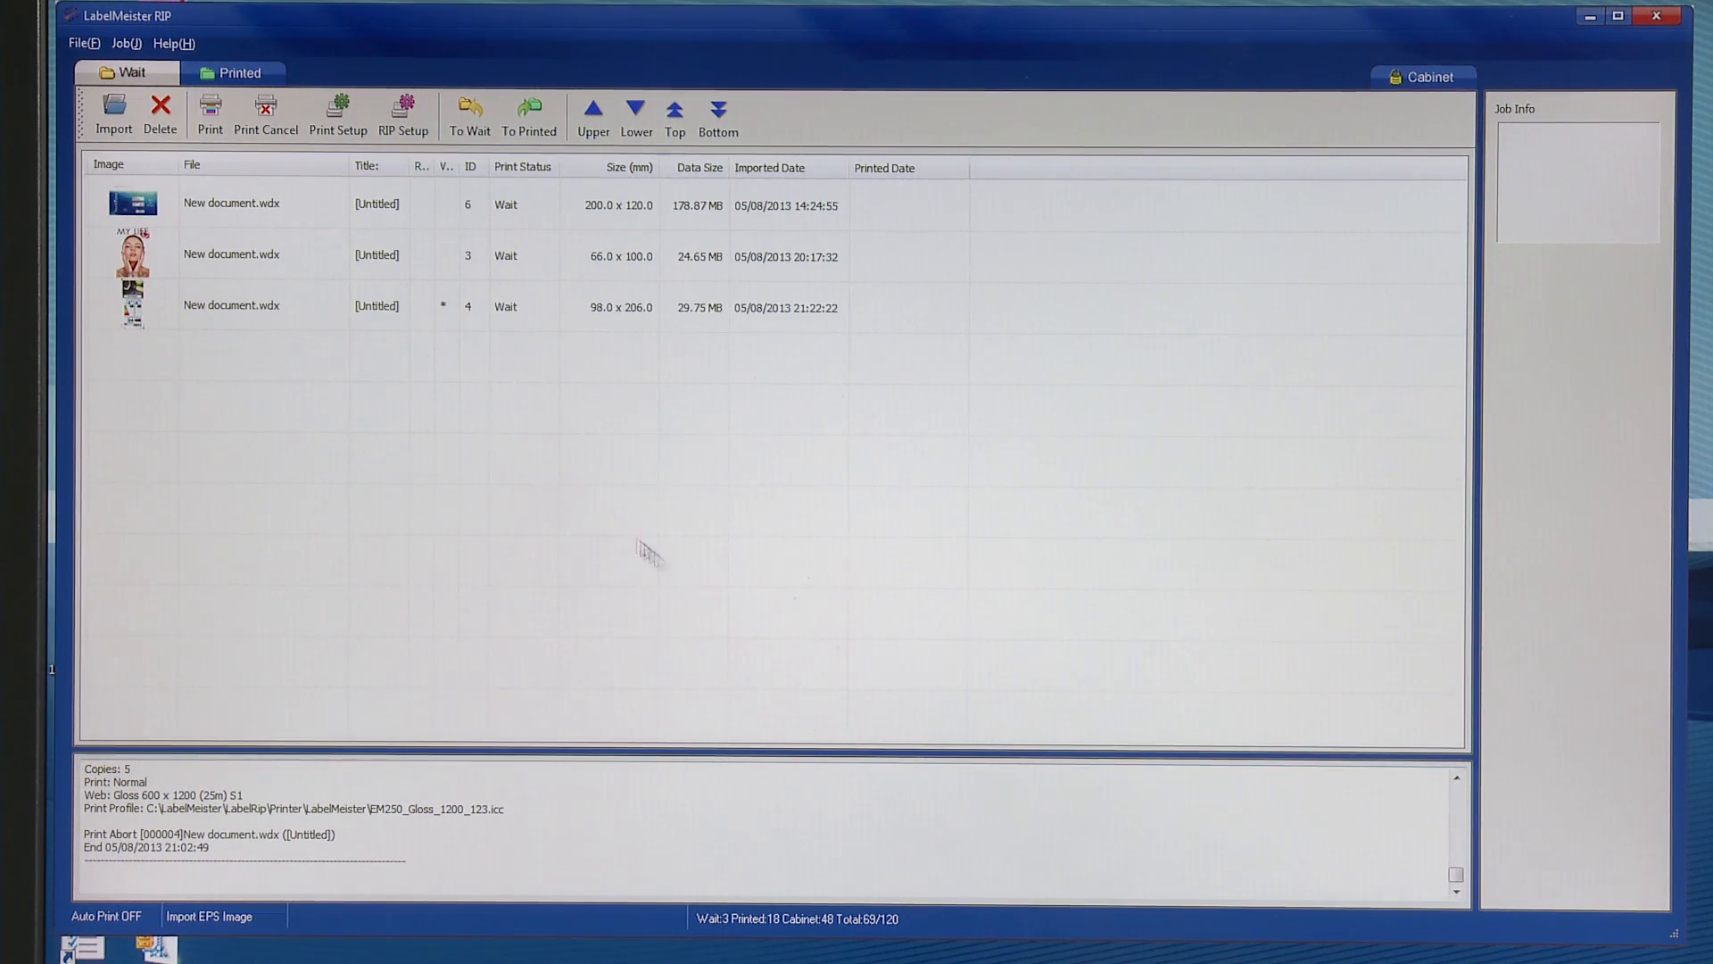
Review the tyre job's Label Setup, then open the printed MY LIFE job's setup
left_click(336, 114)
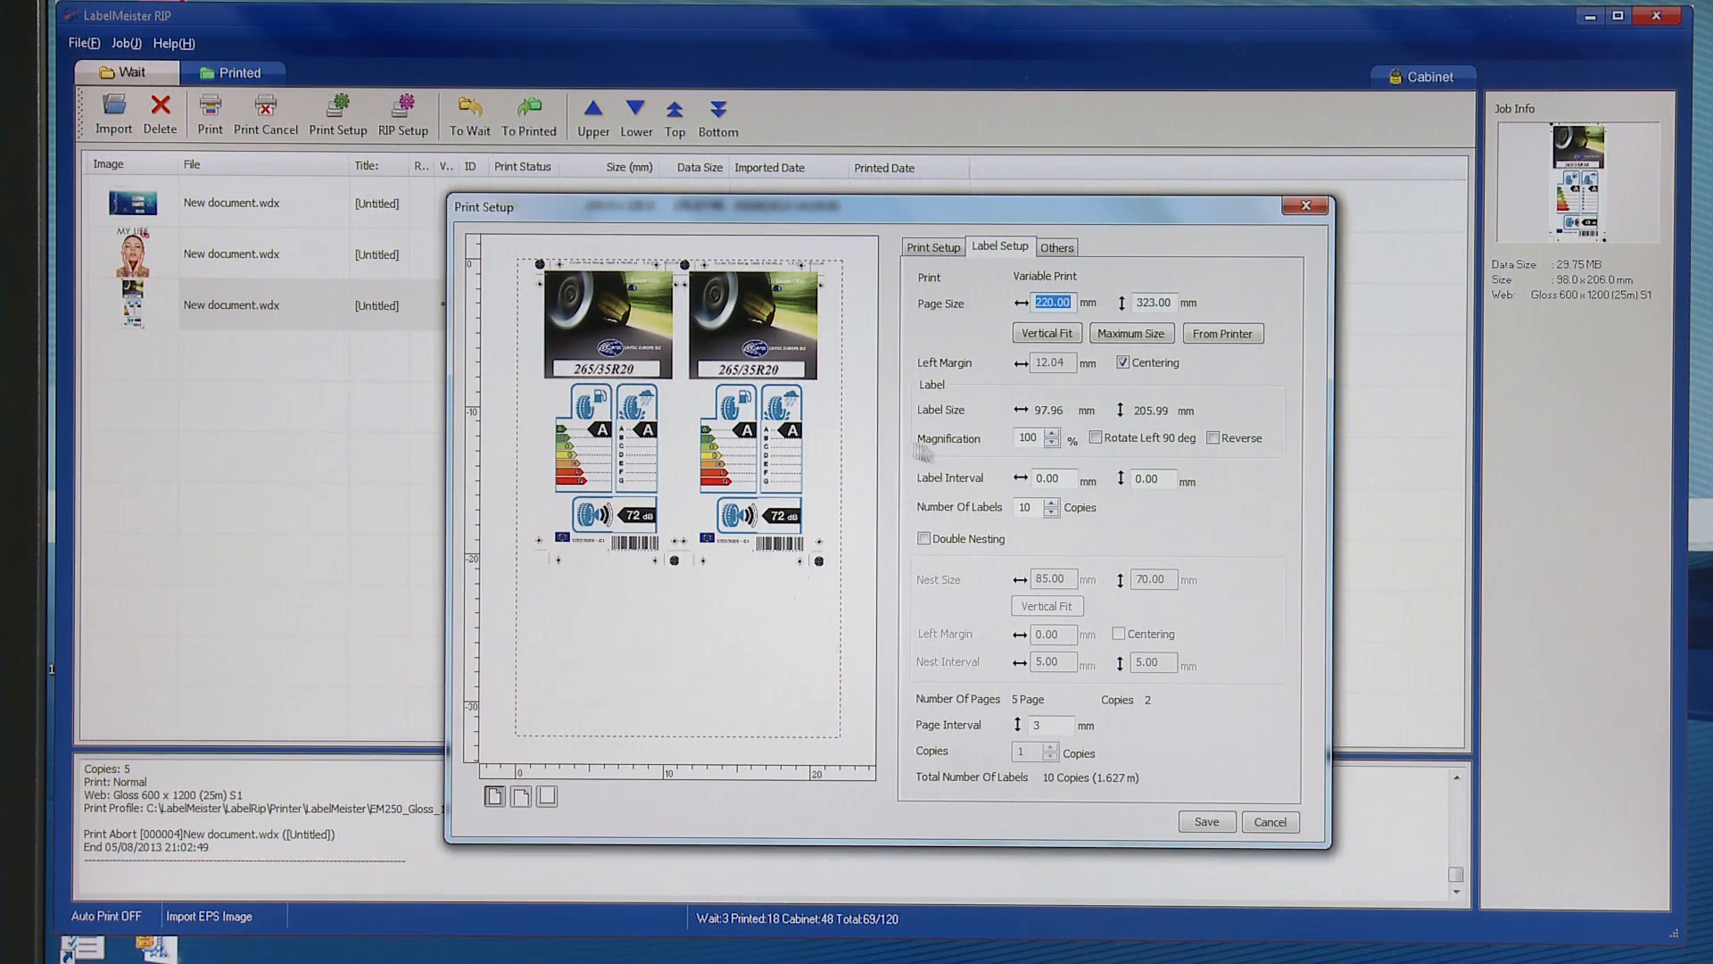
left_click(1049, 478)
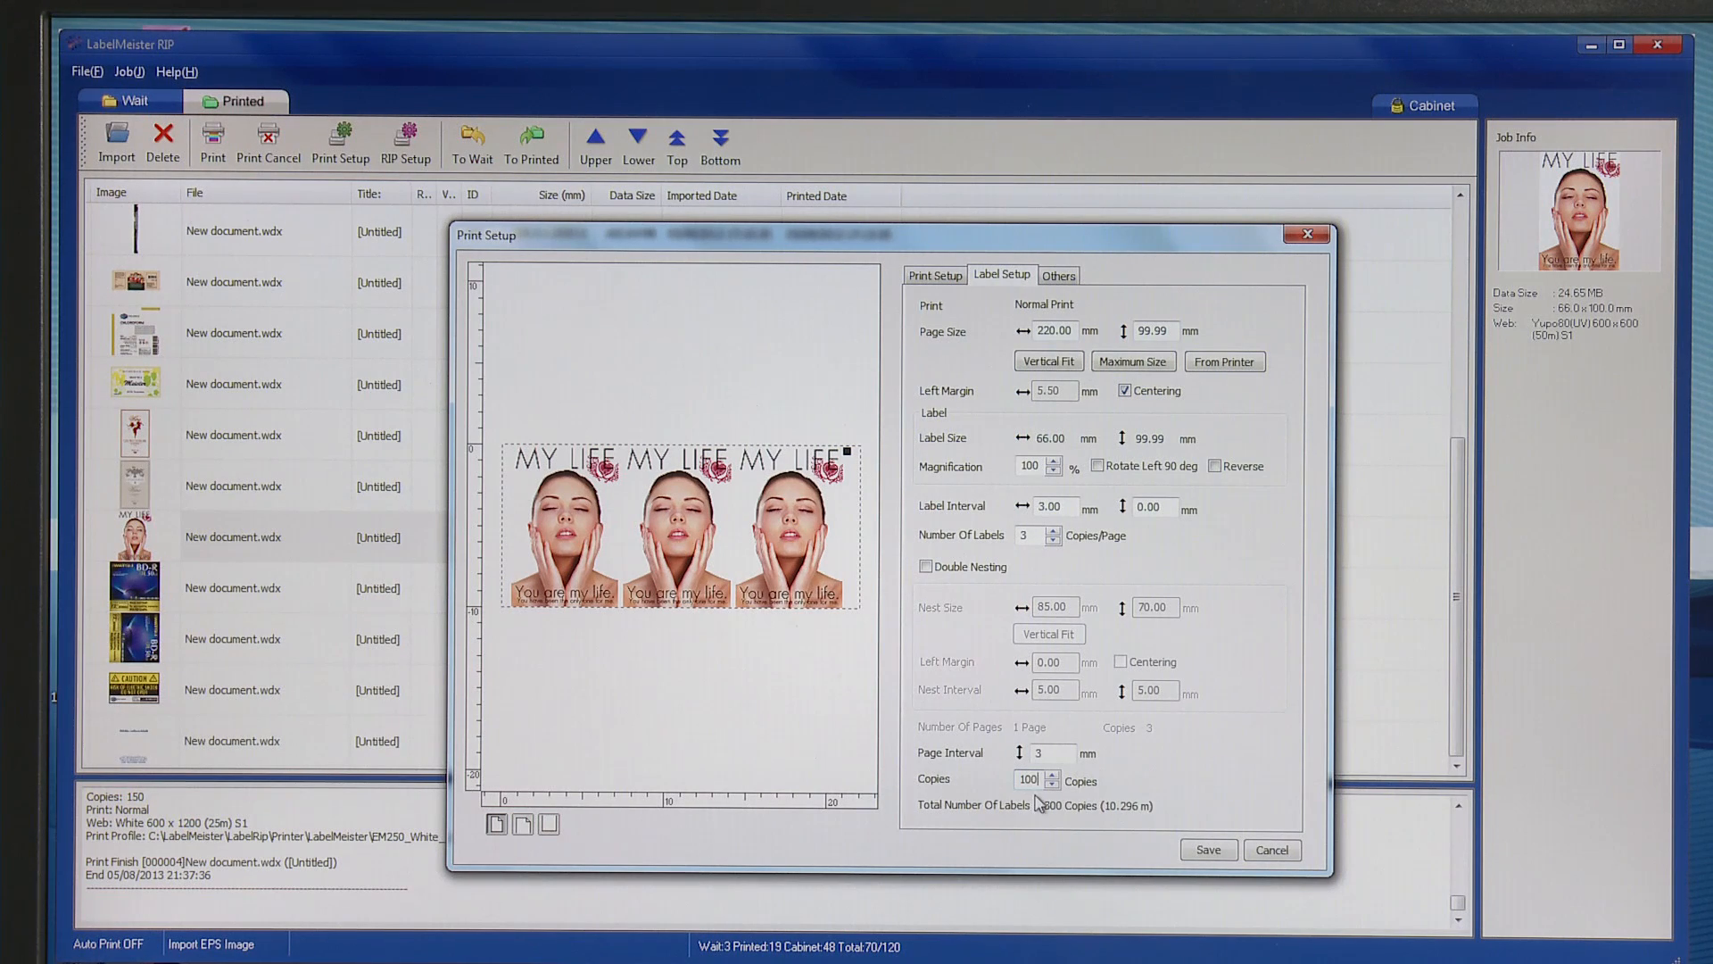
left_click(1271, 849)
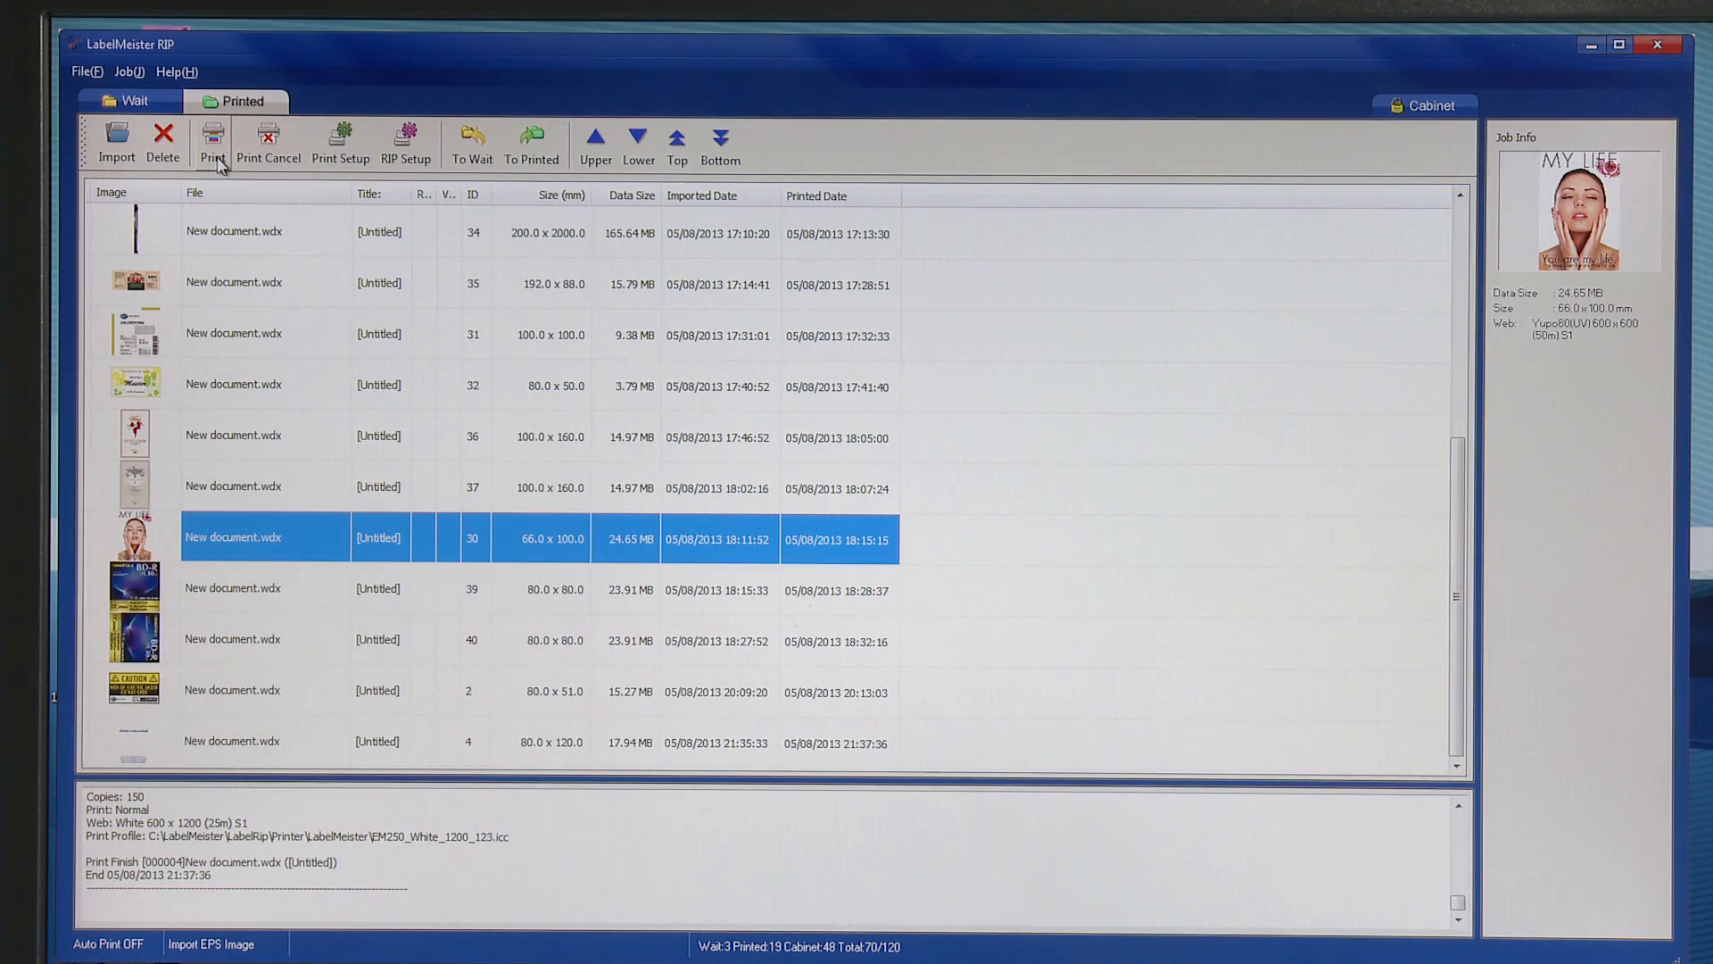
left_click(212, 142)
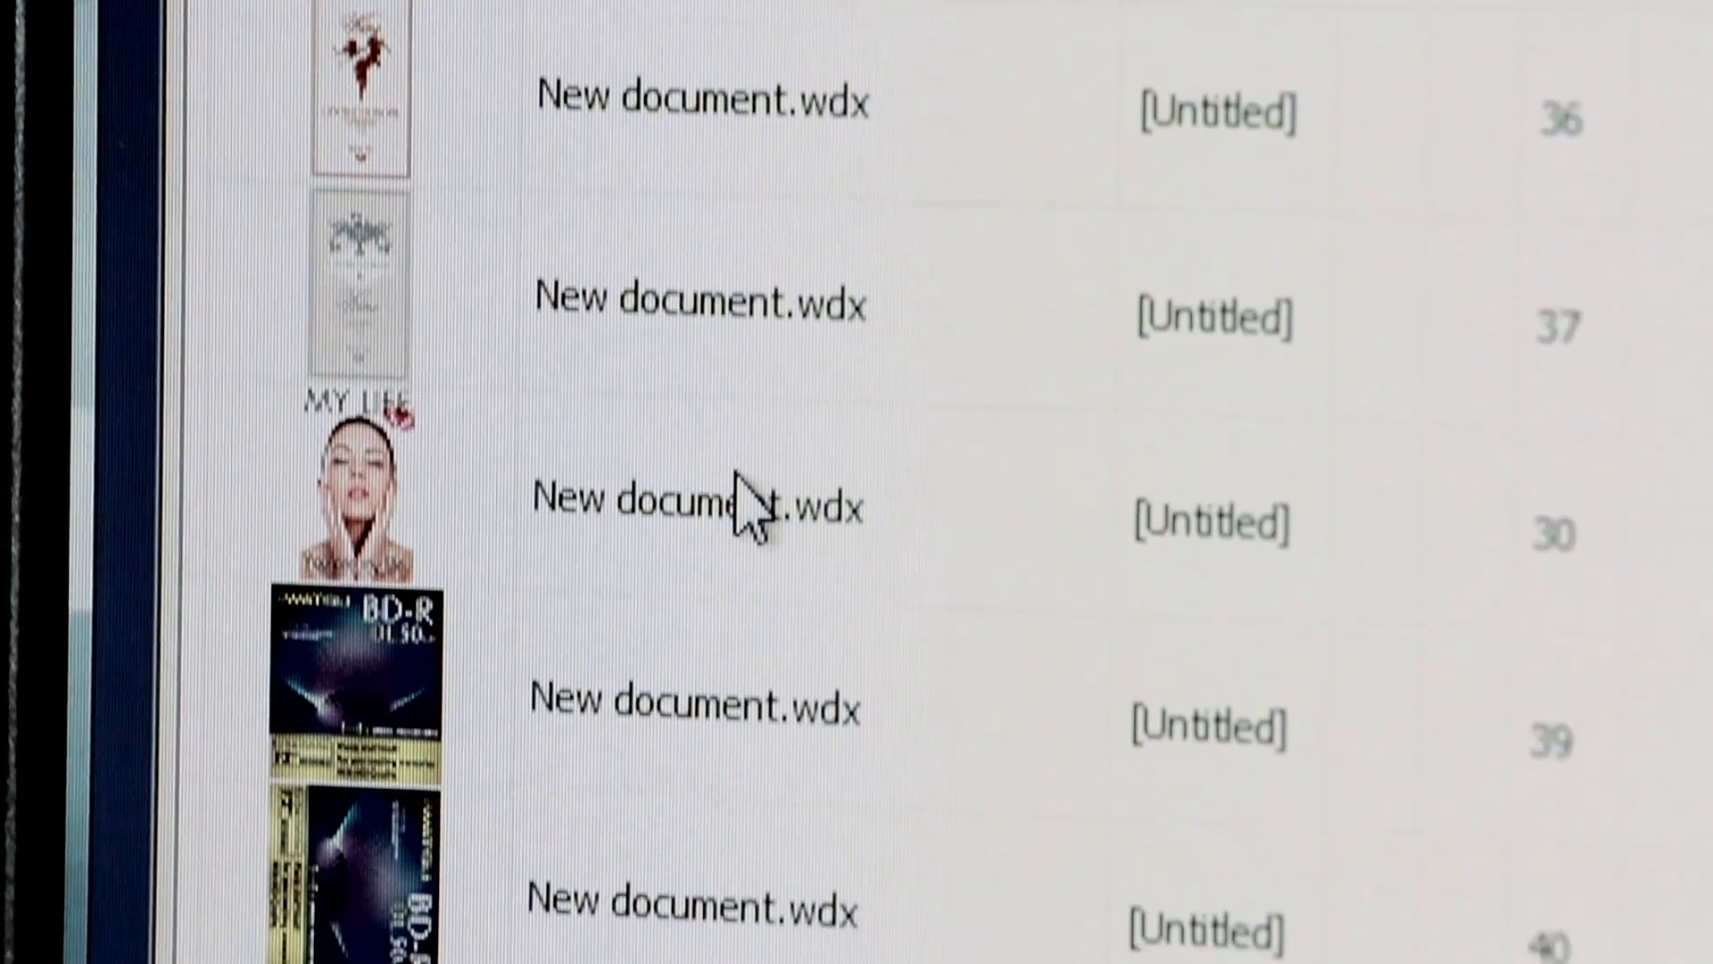
scroll("down", 3)
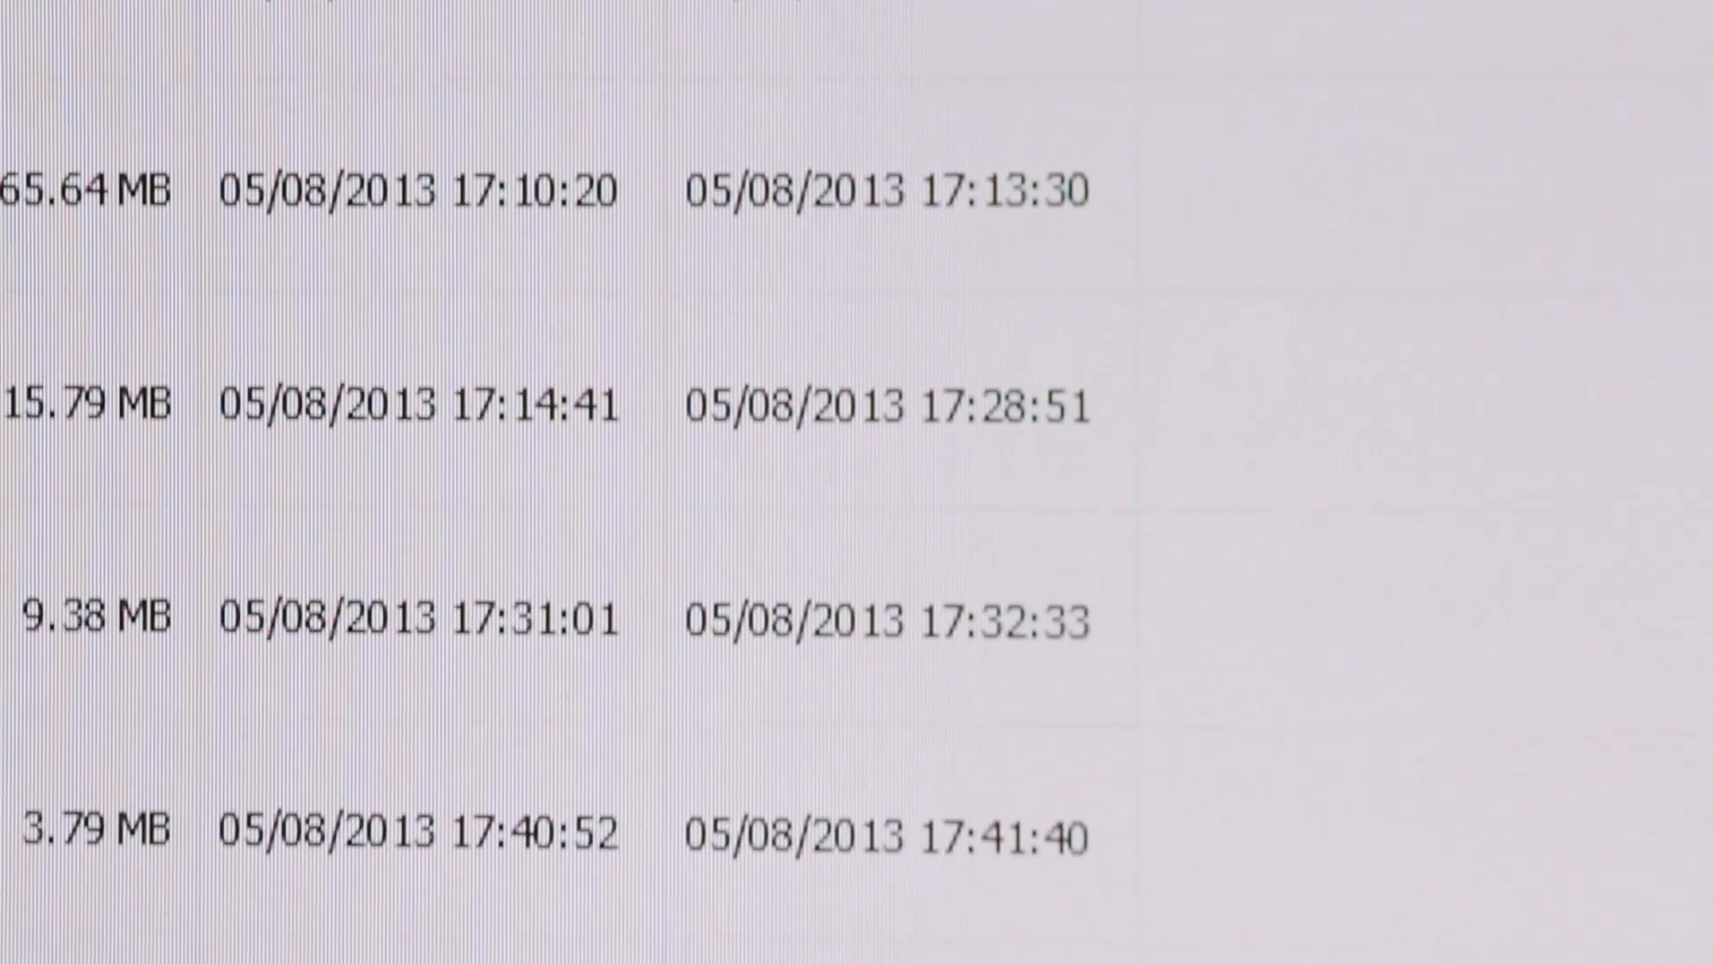
scroll("down", 3)
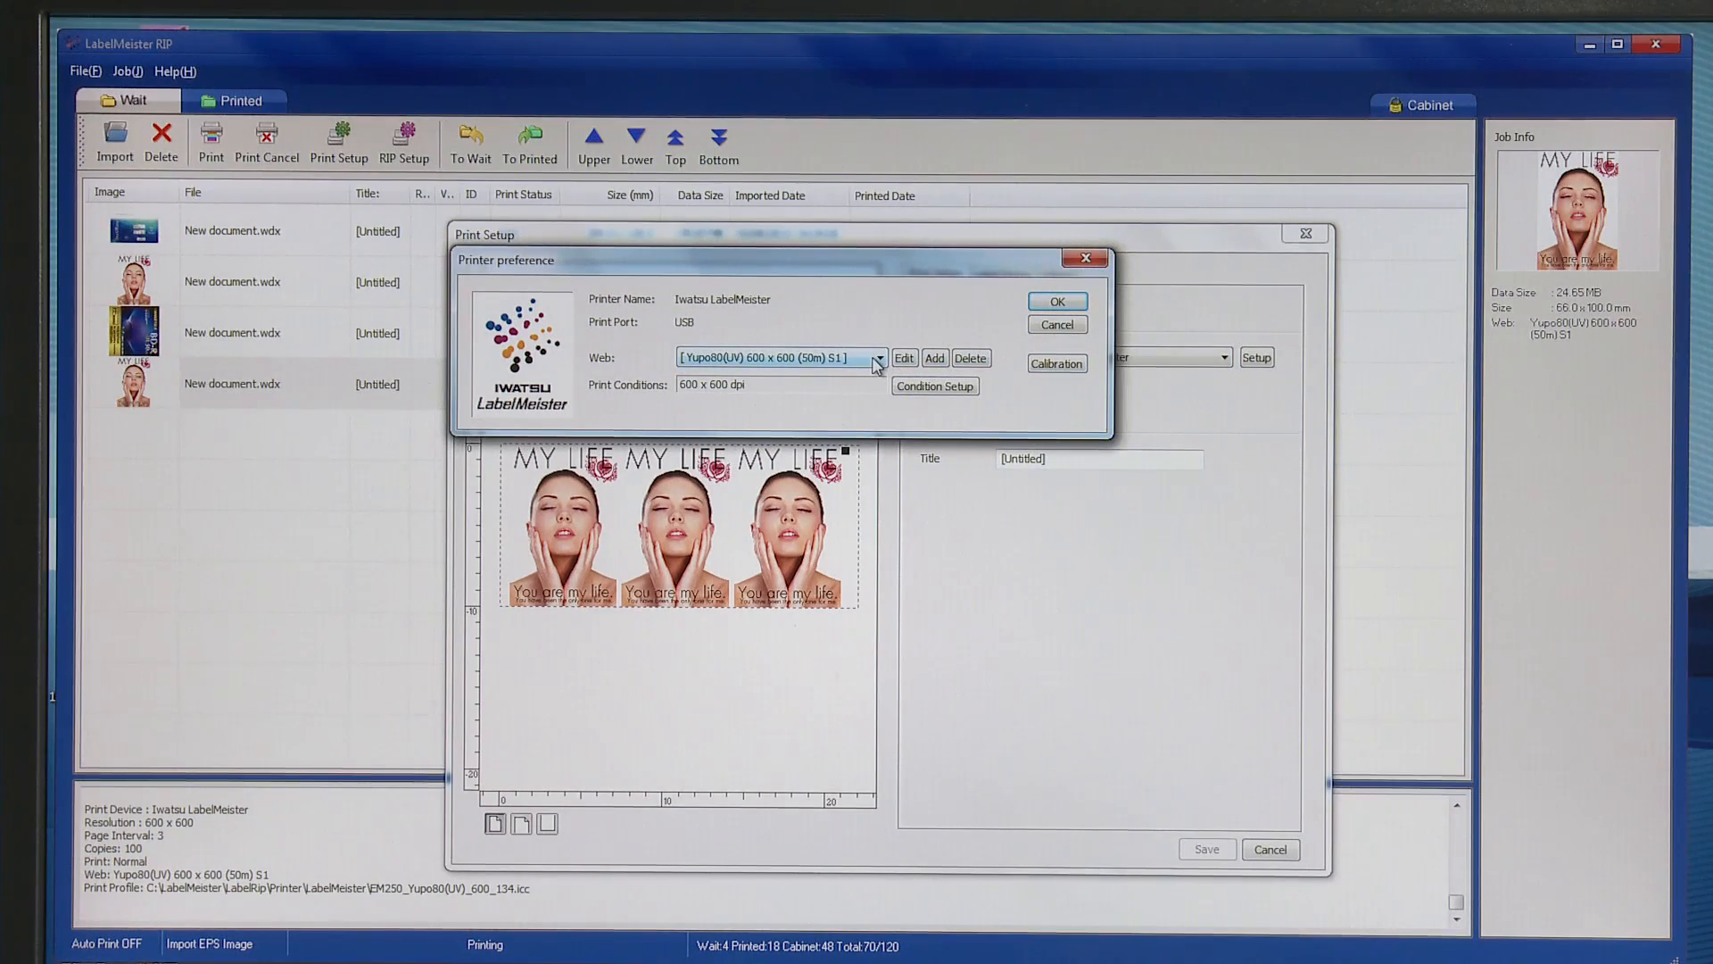
Select Yupo80(UV) media and enable the right-side timing mark for MY LIFE
left_click(876, 357)
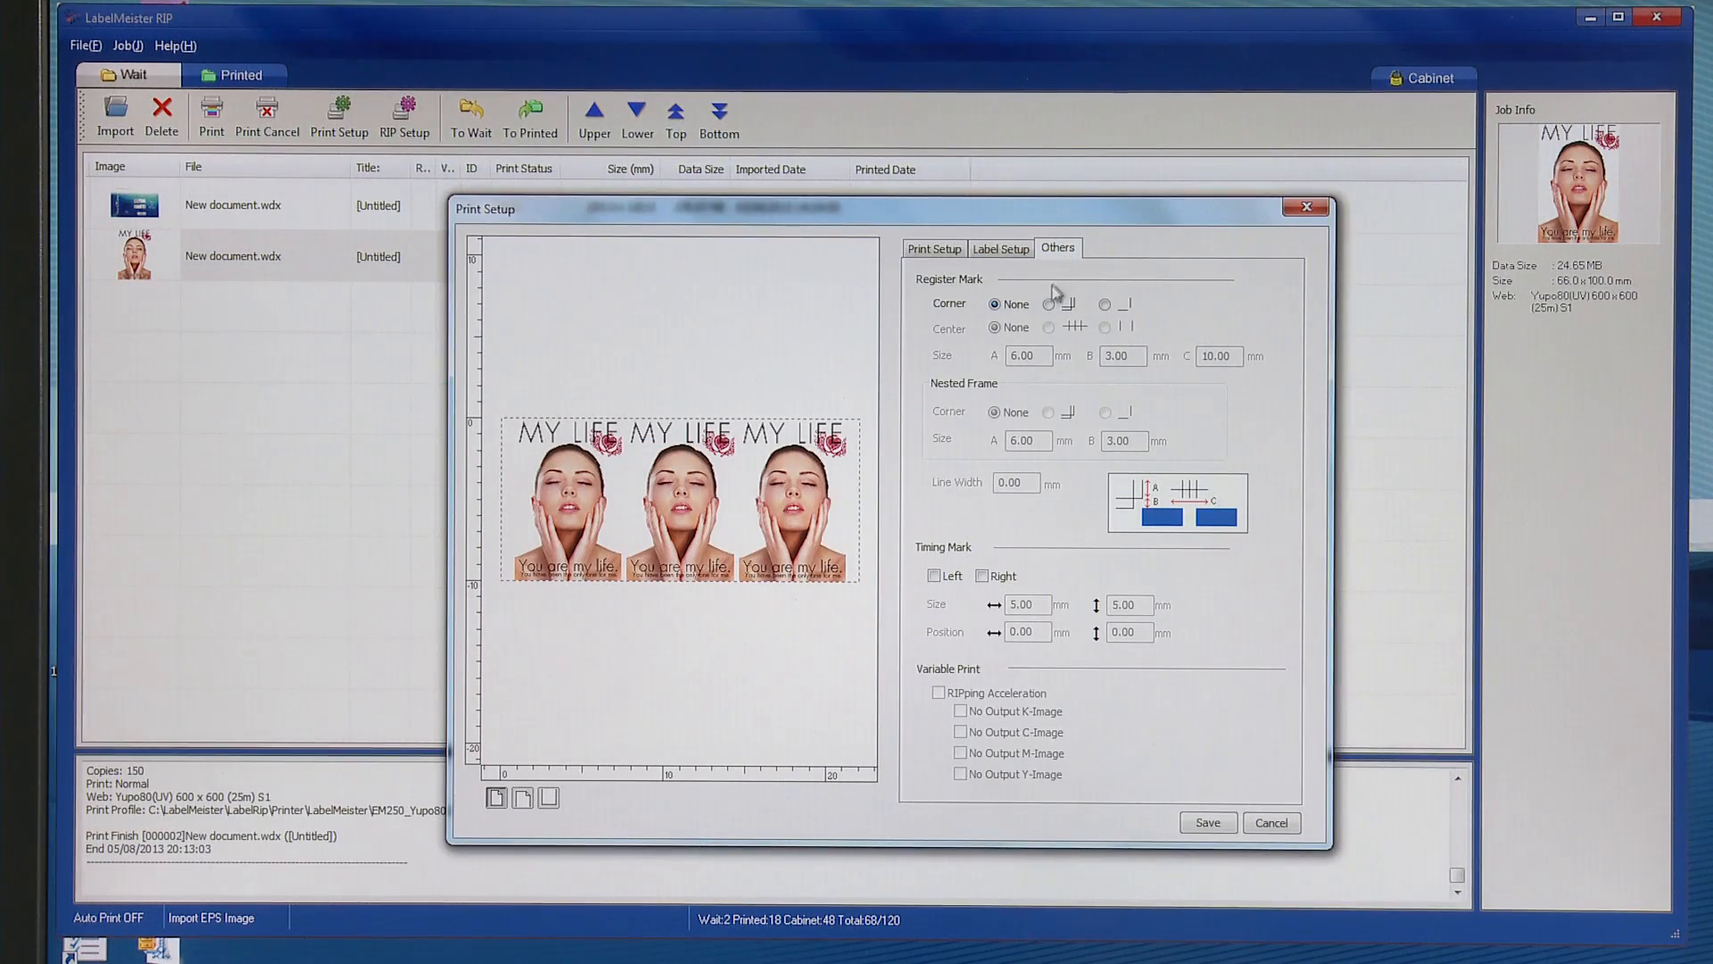
mouse_move(987, 574)
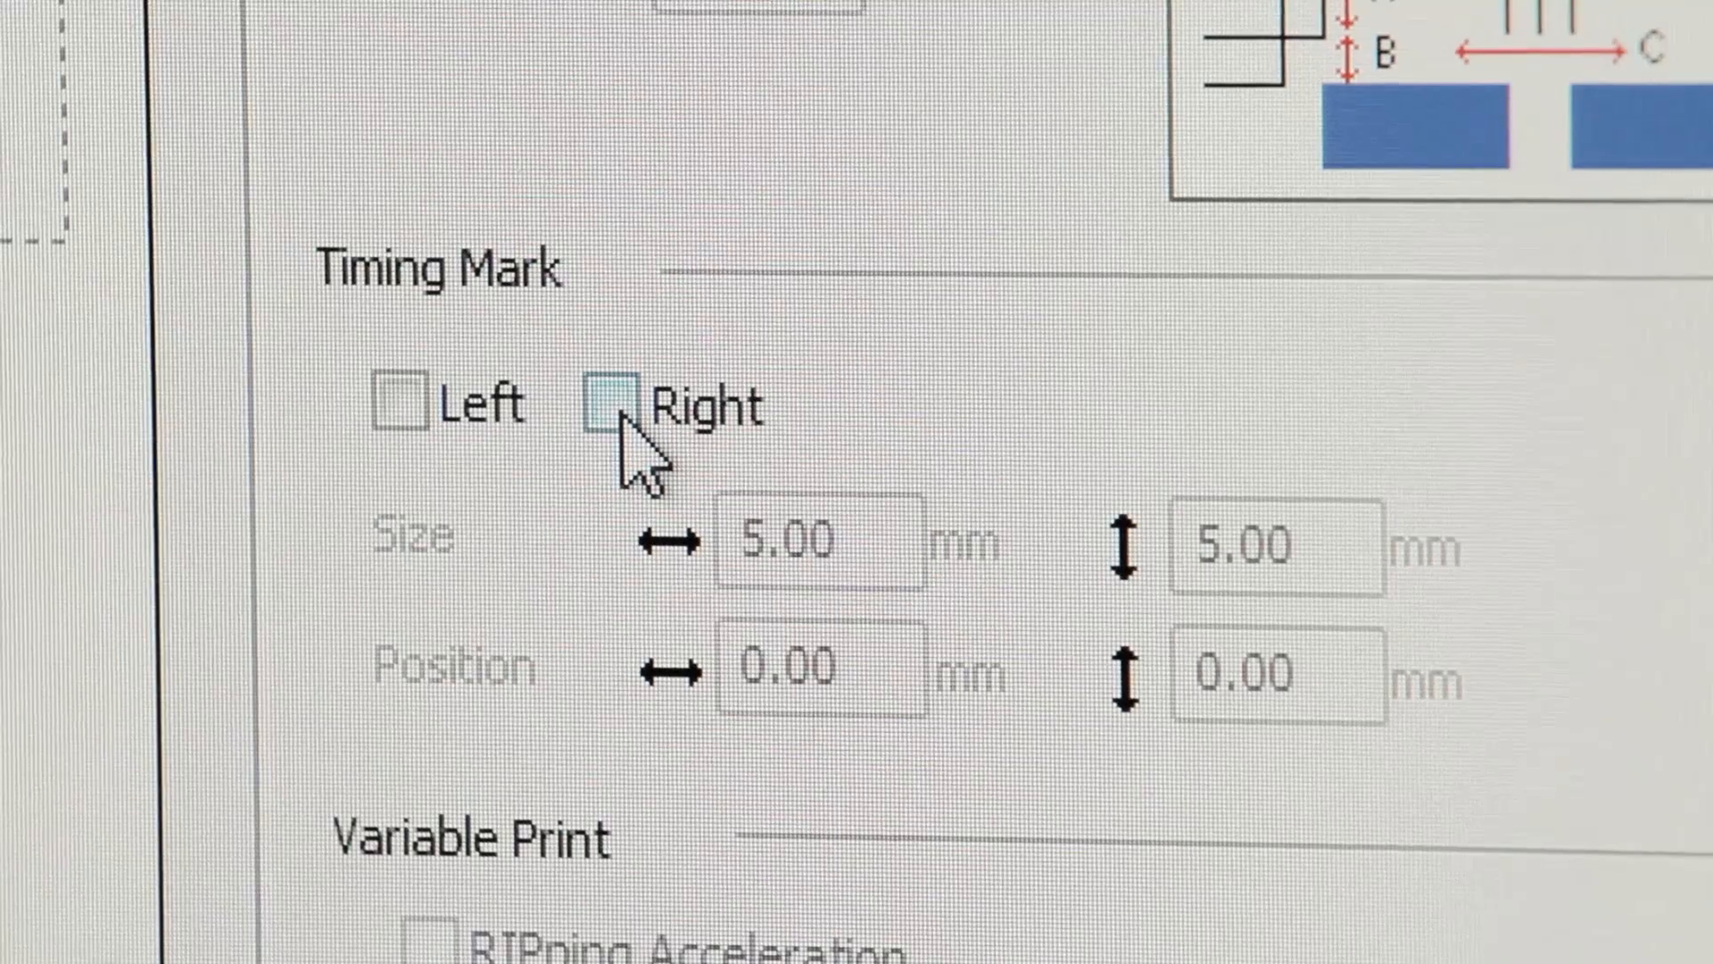
left_click(612, 414)
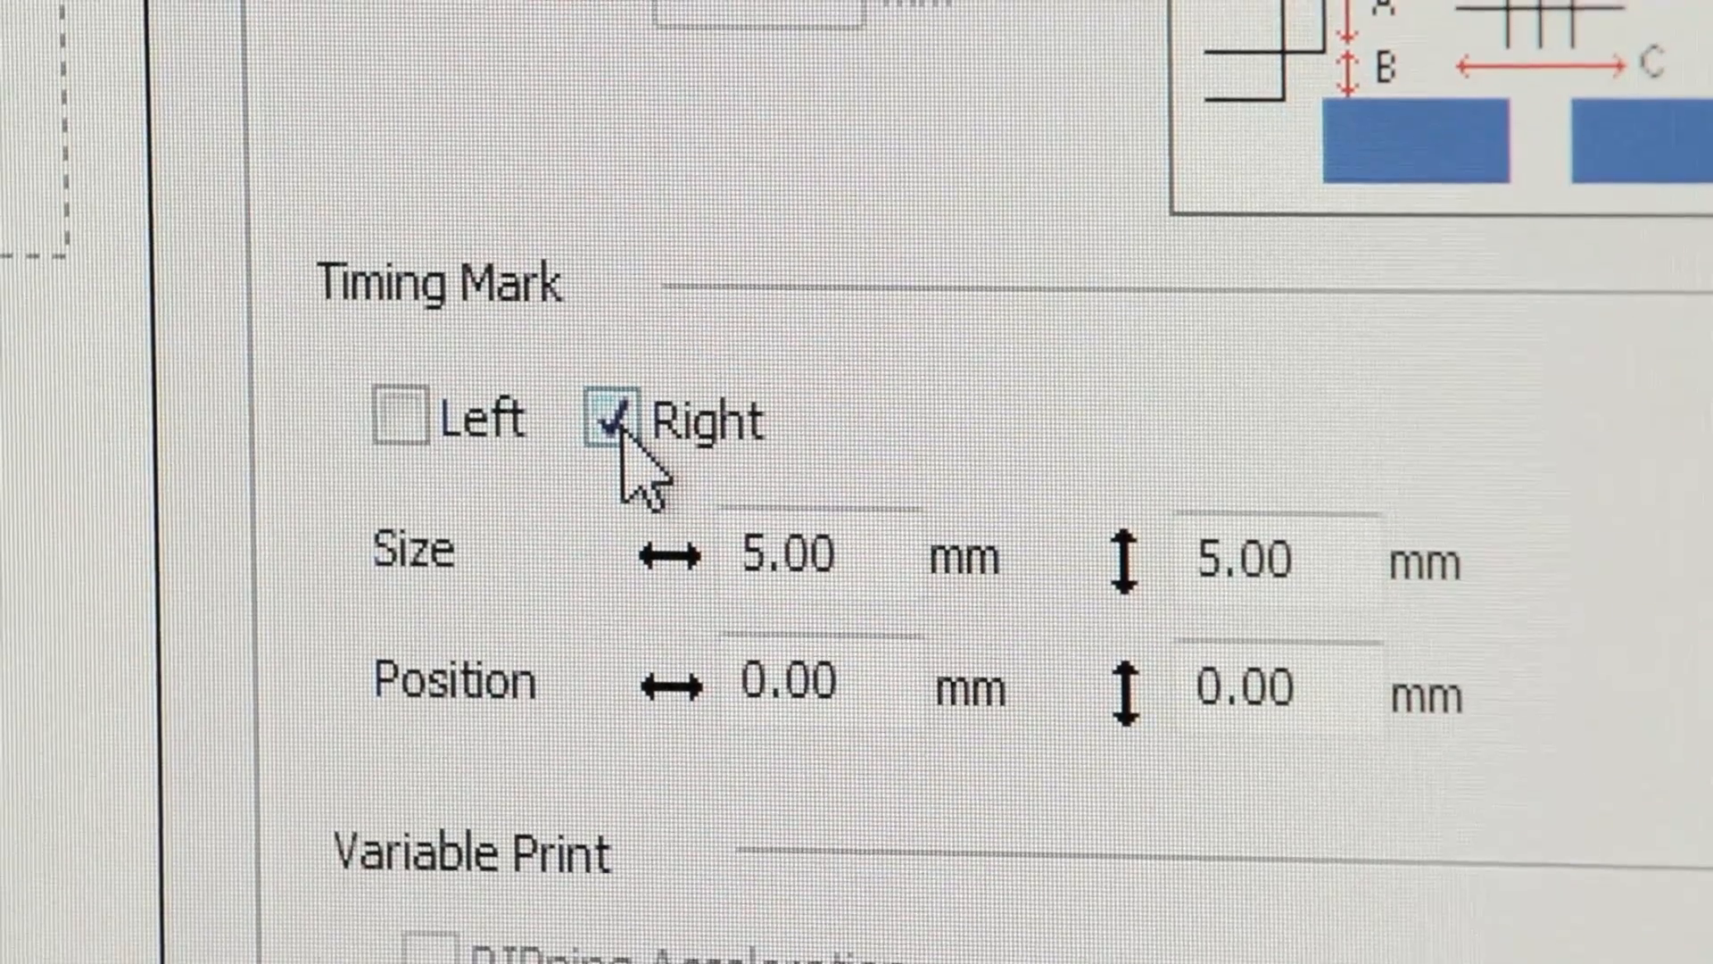
scroll("down", 3)
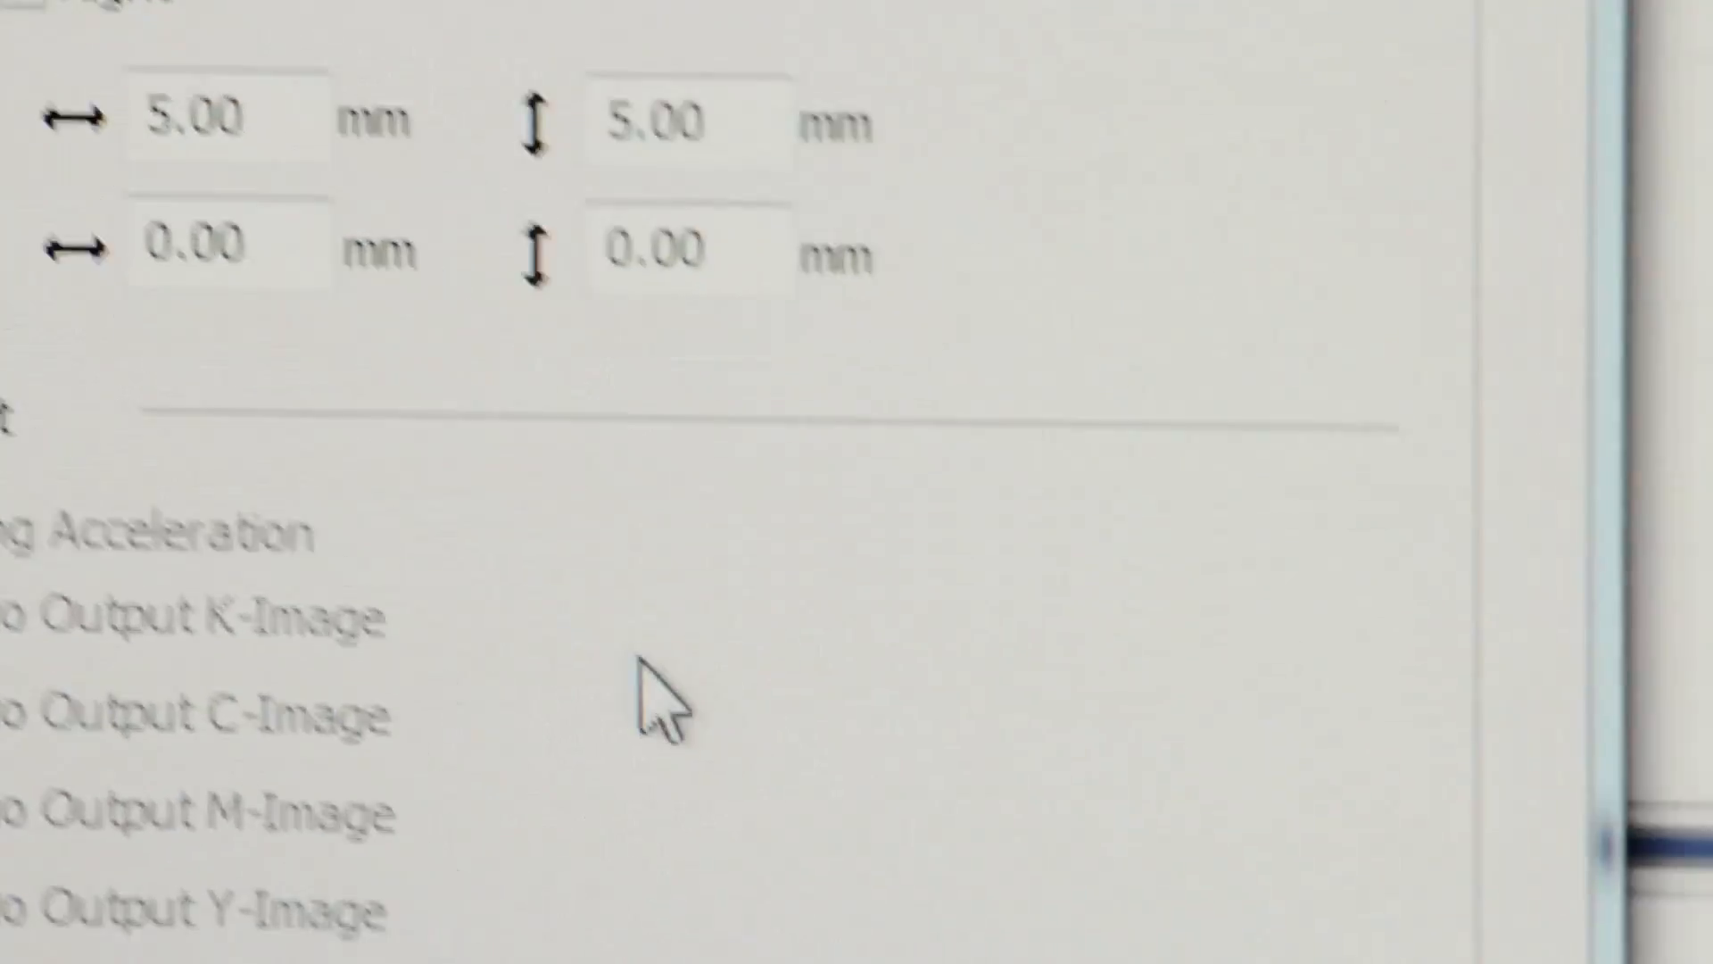